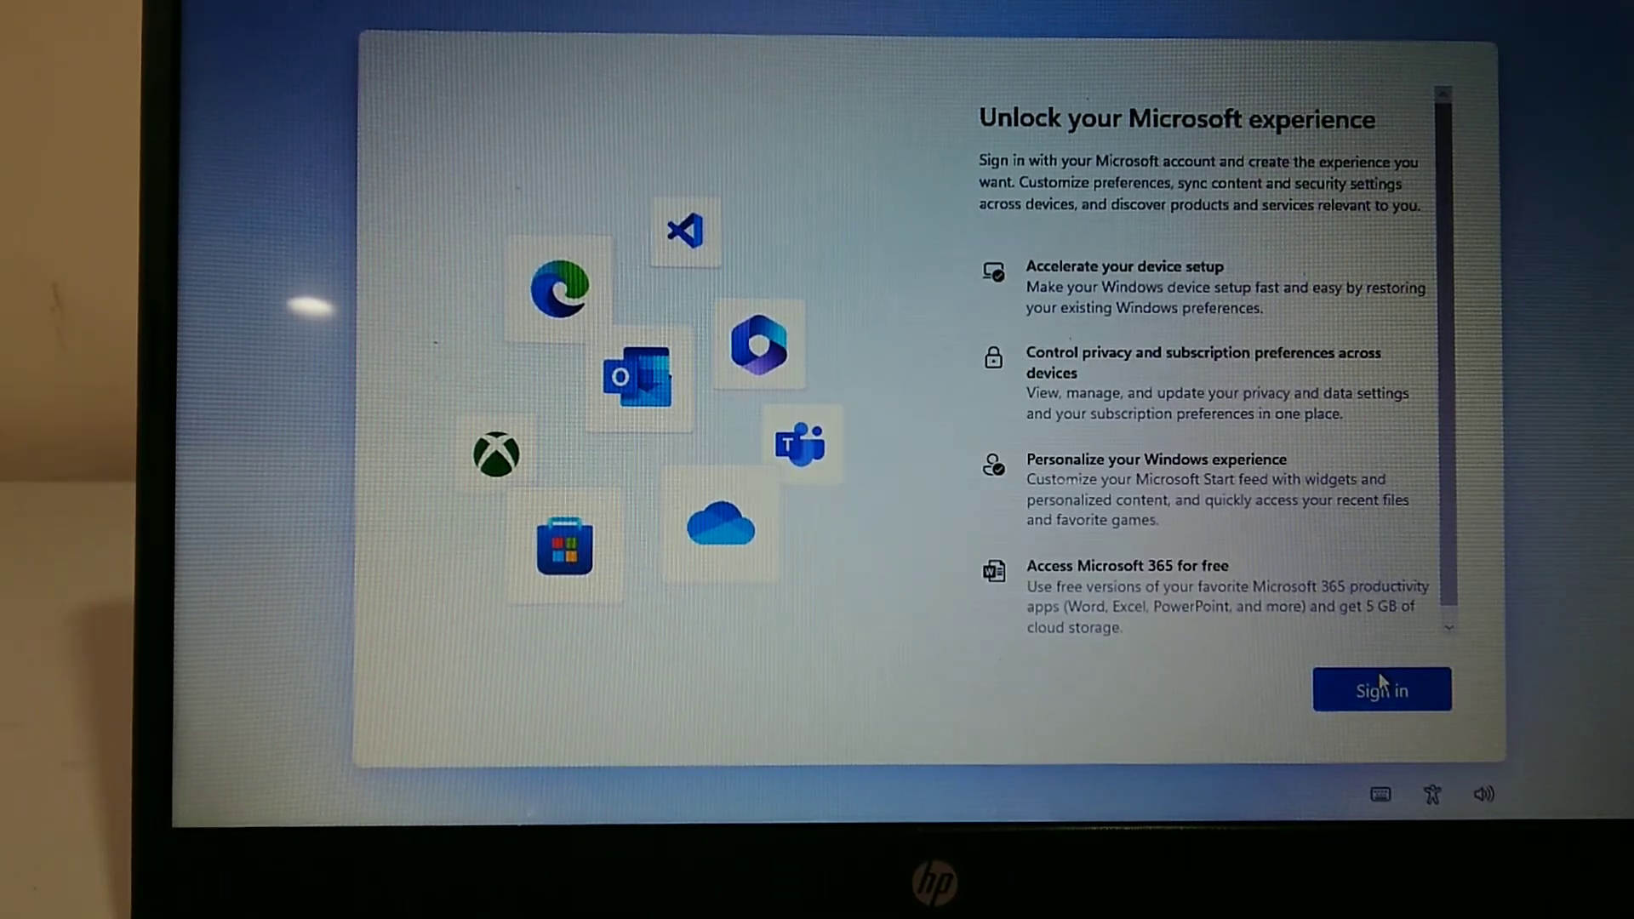
Continue from the 'Unlock your Microsoft experience' screen via Sign in
click(1380, 690)
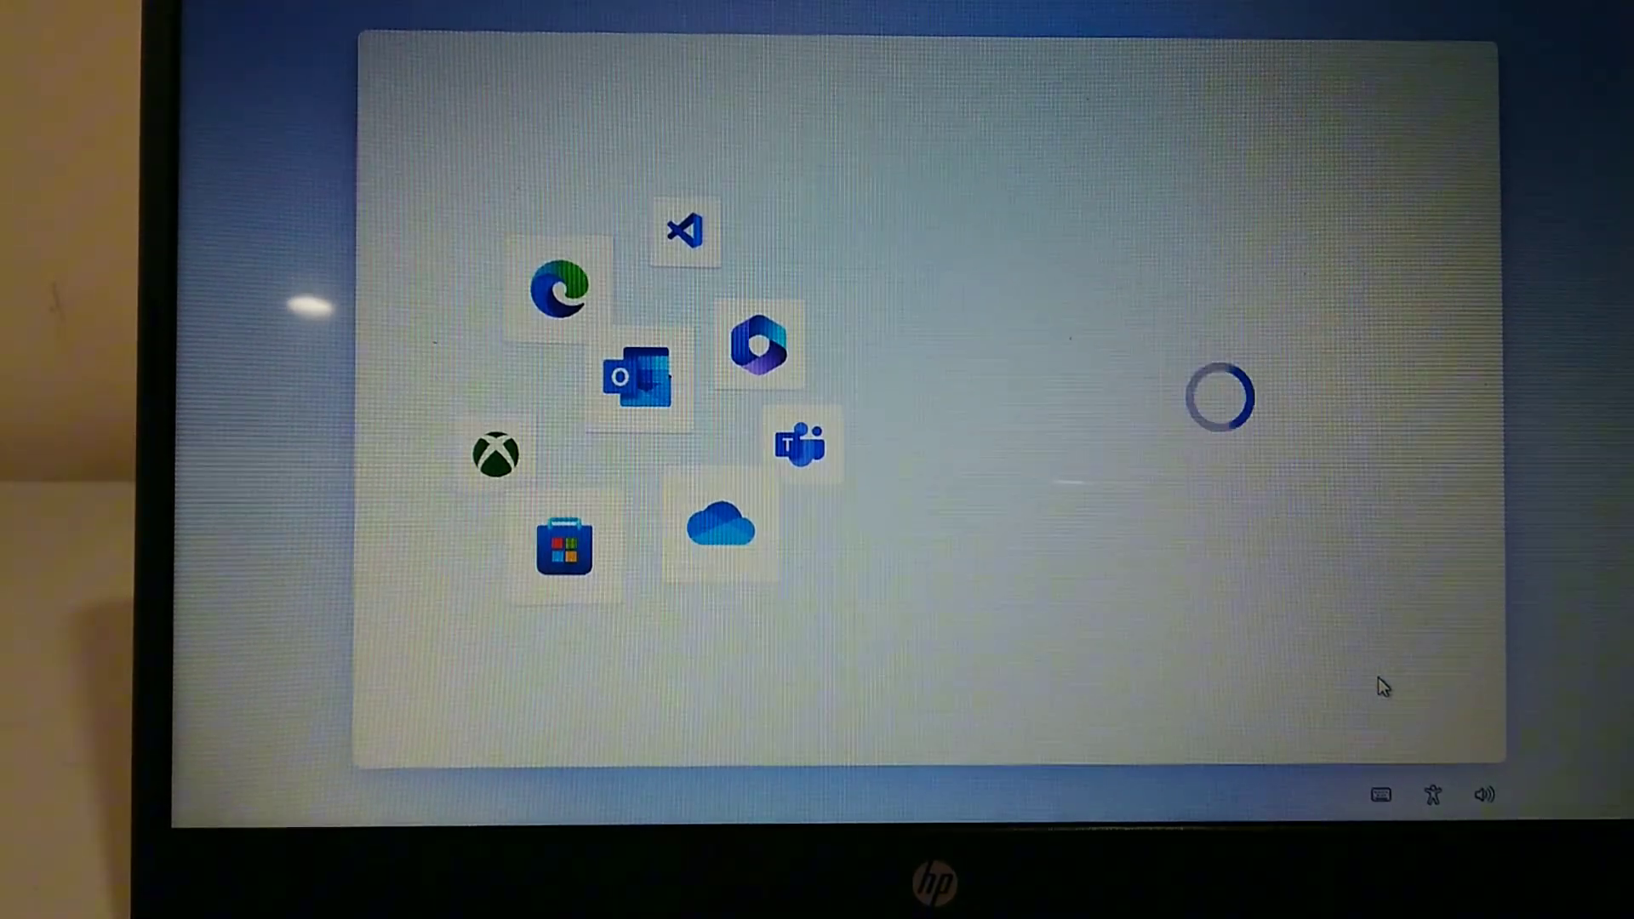
mouse_move(1297, 477)
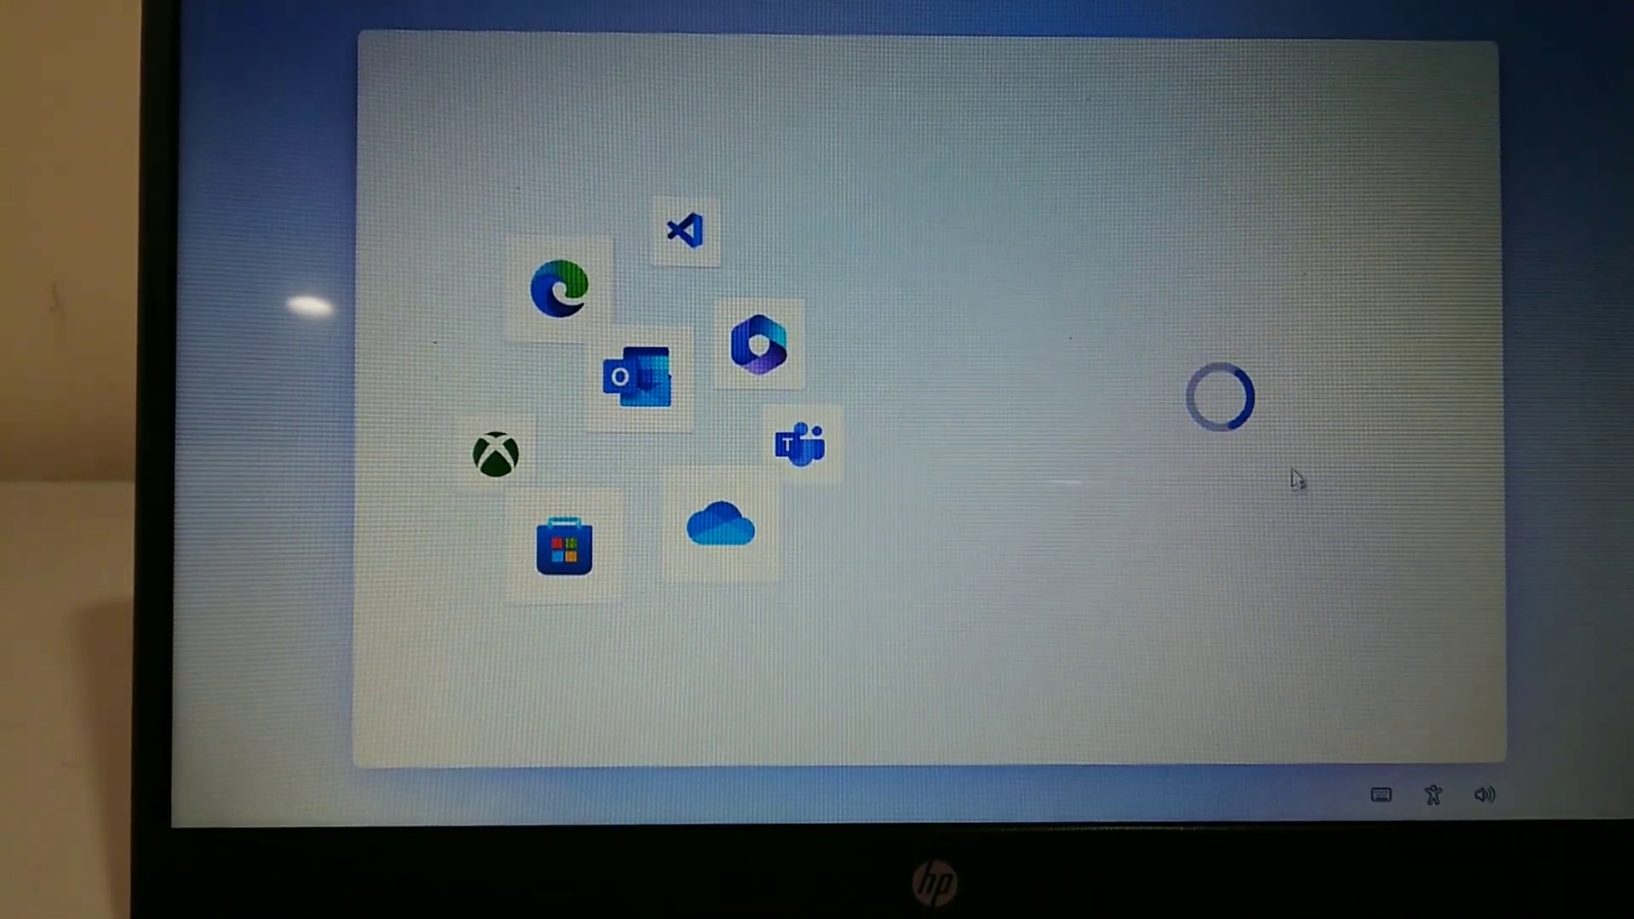
mouse_move(987, 239)
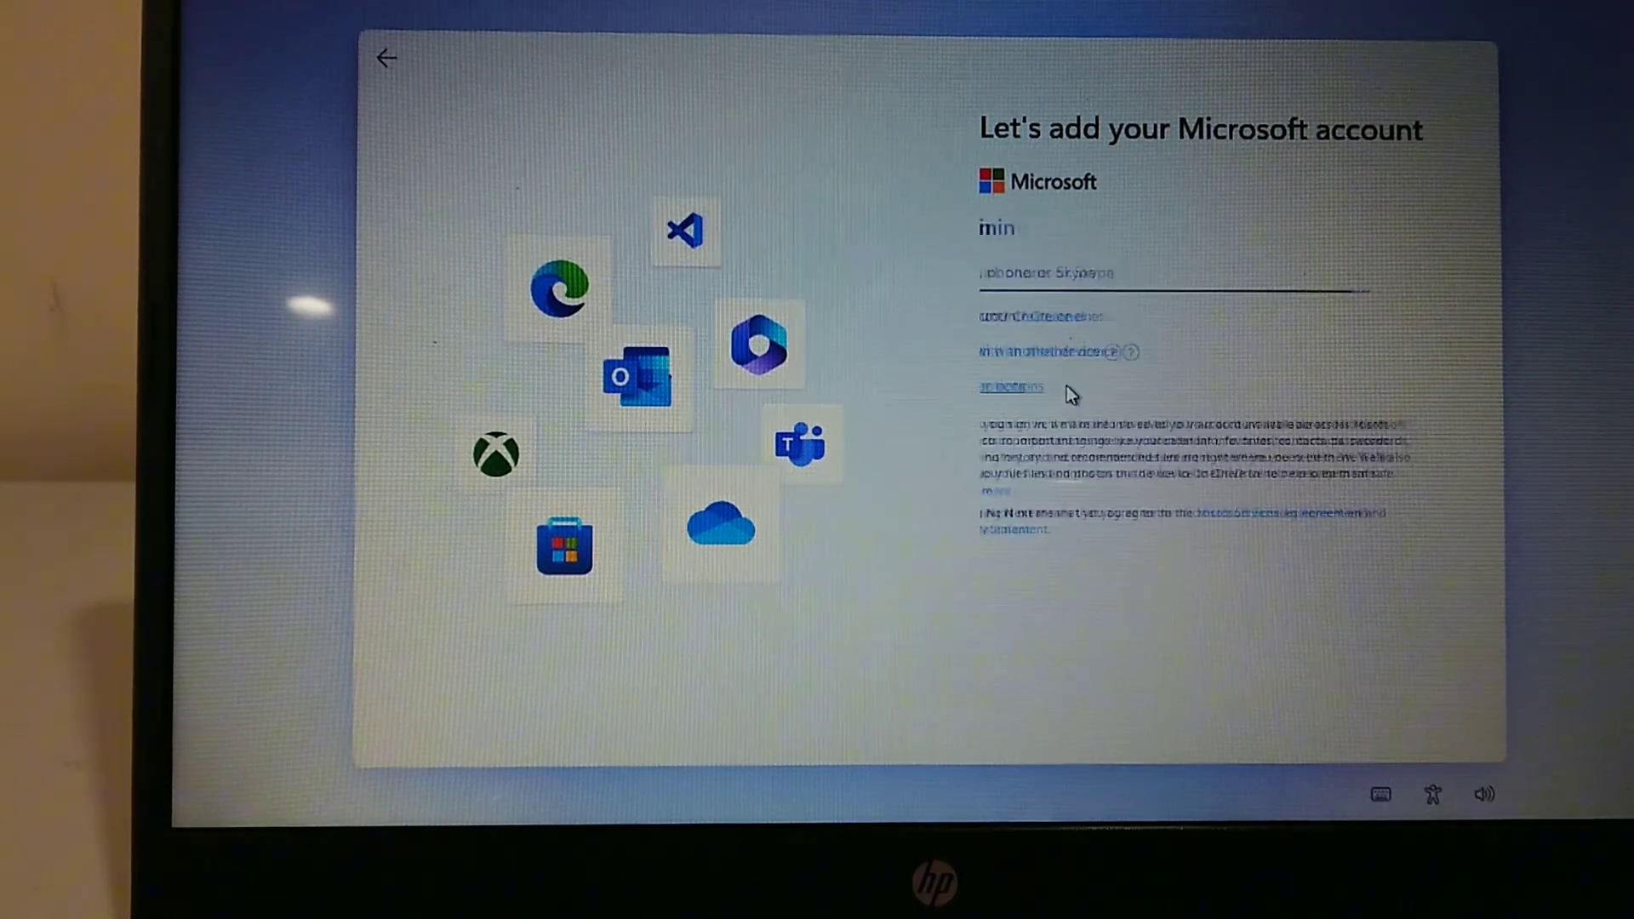
click(1011, 386)
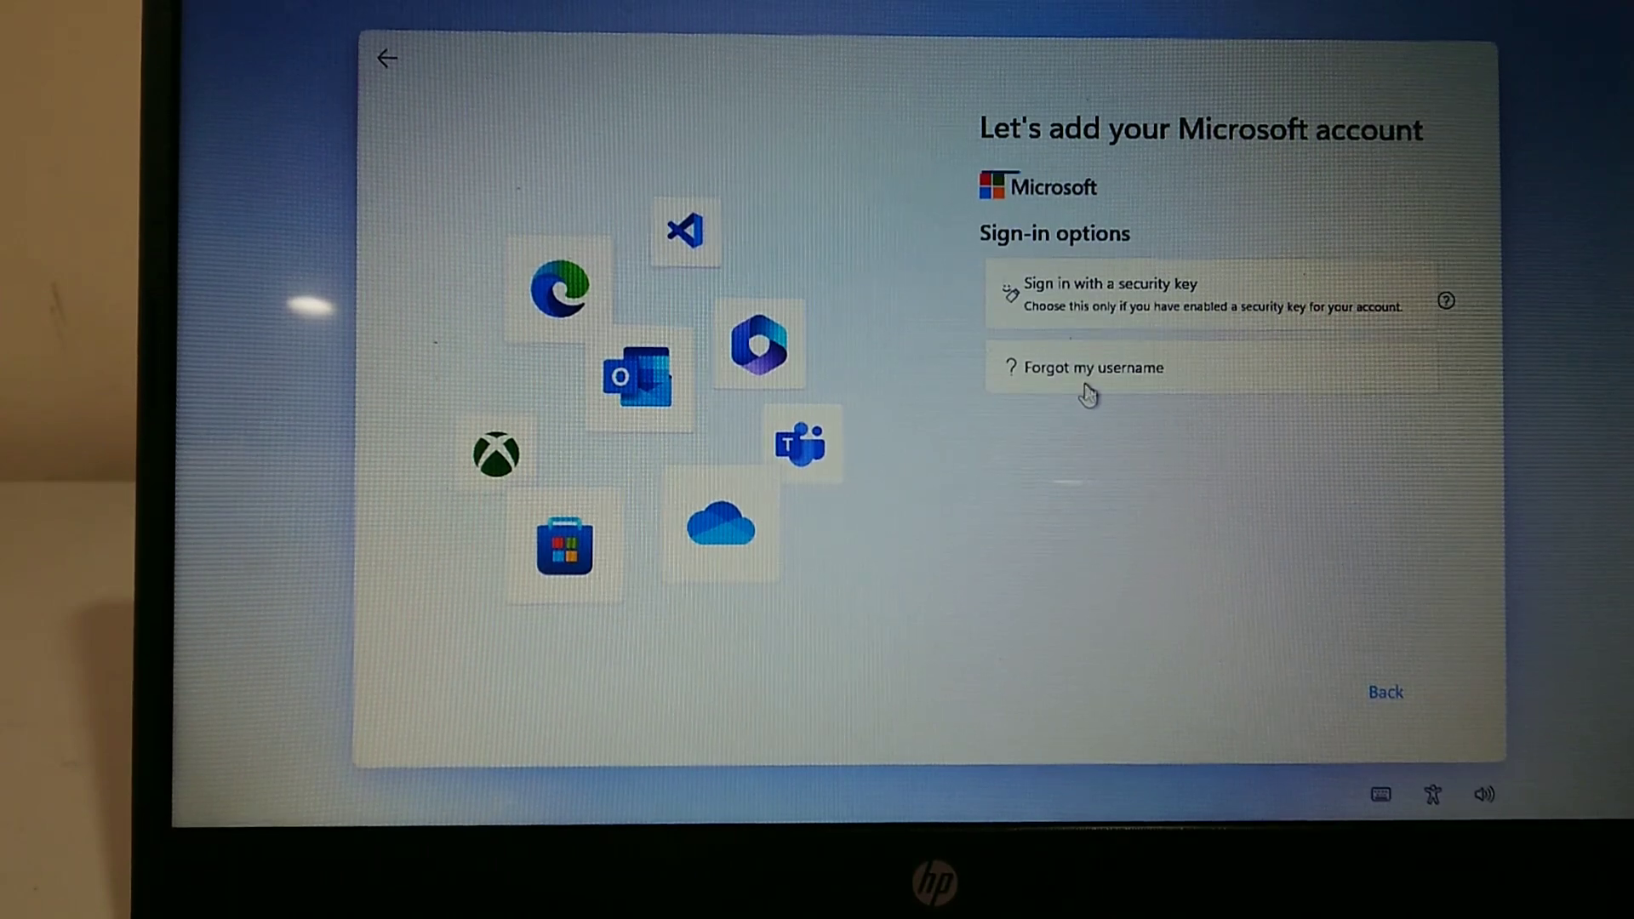
mouse_move(730, 269)
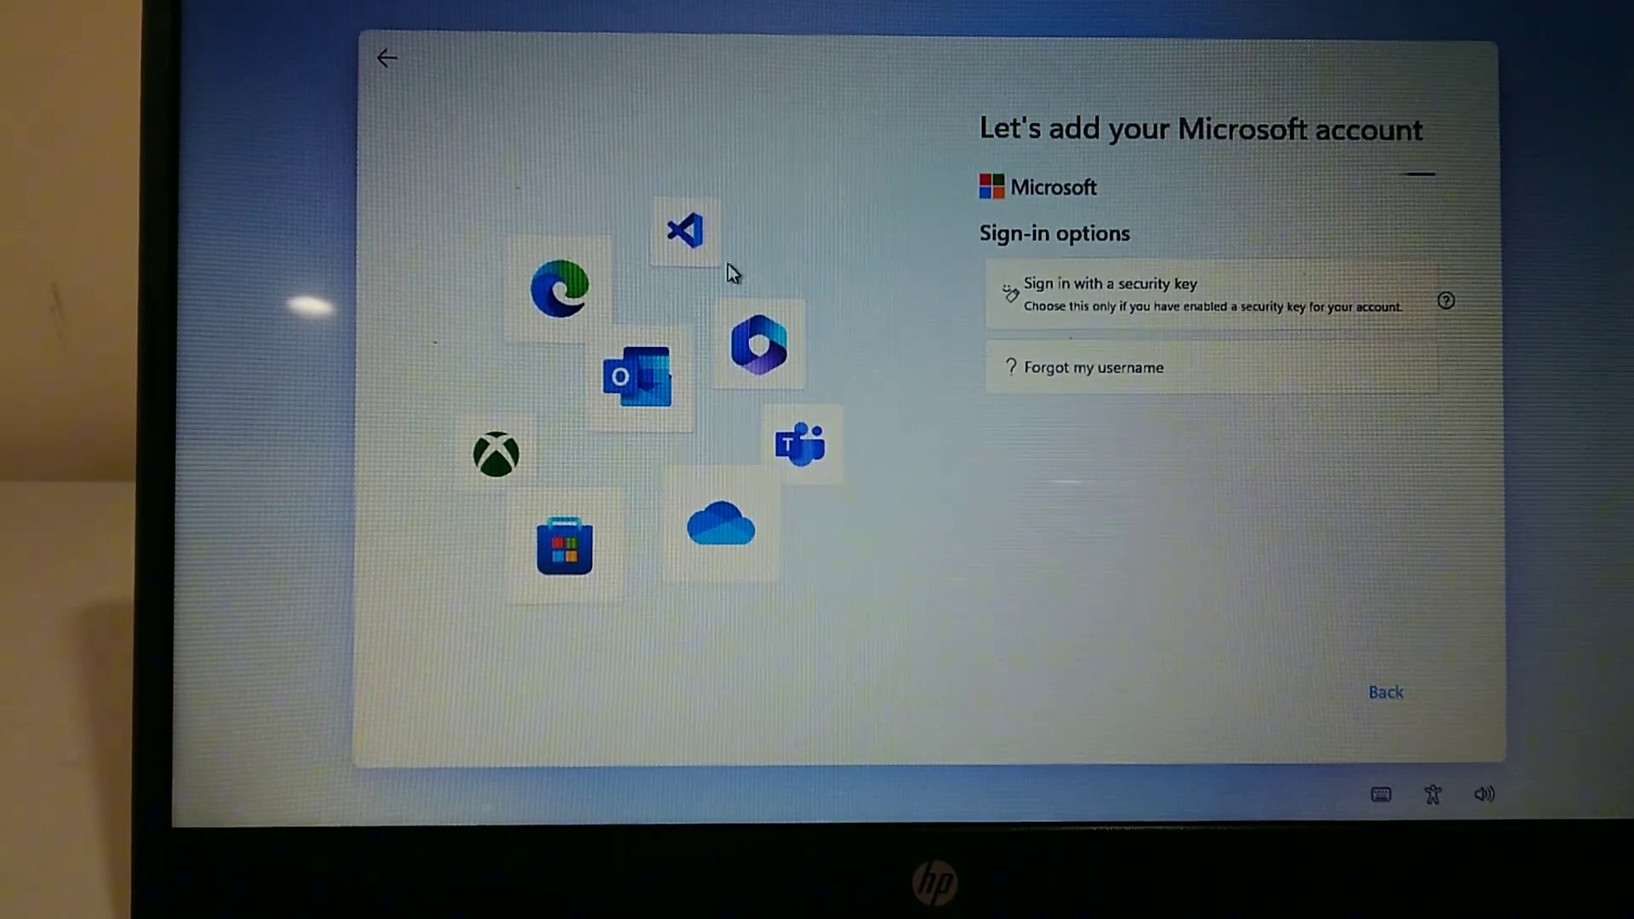
mouse_move(386, 60)
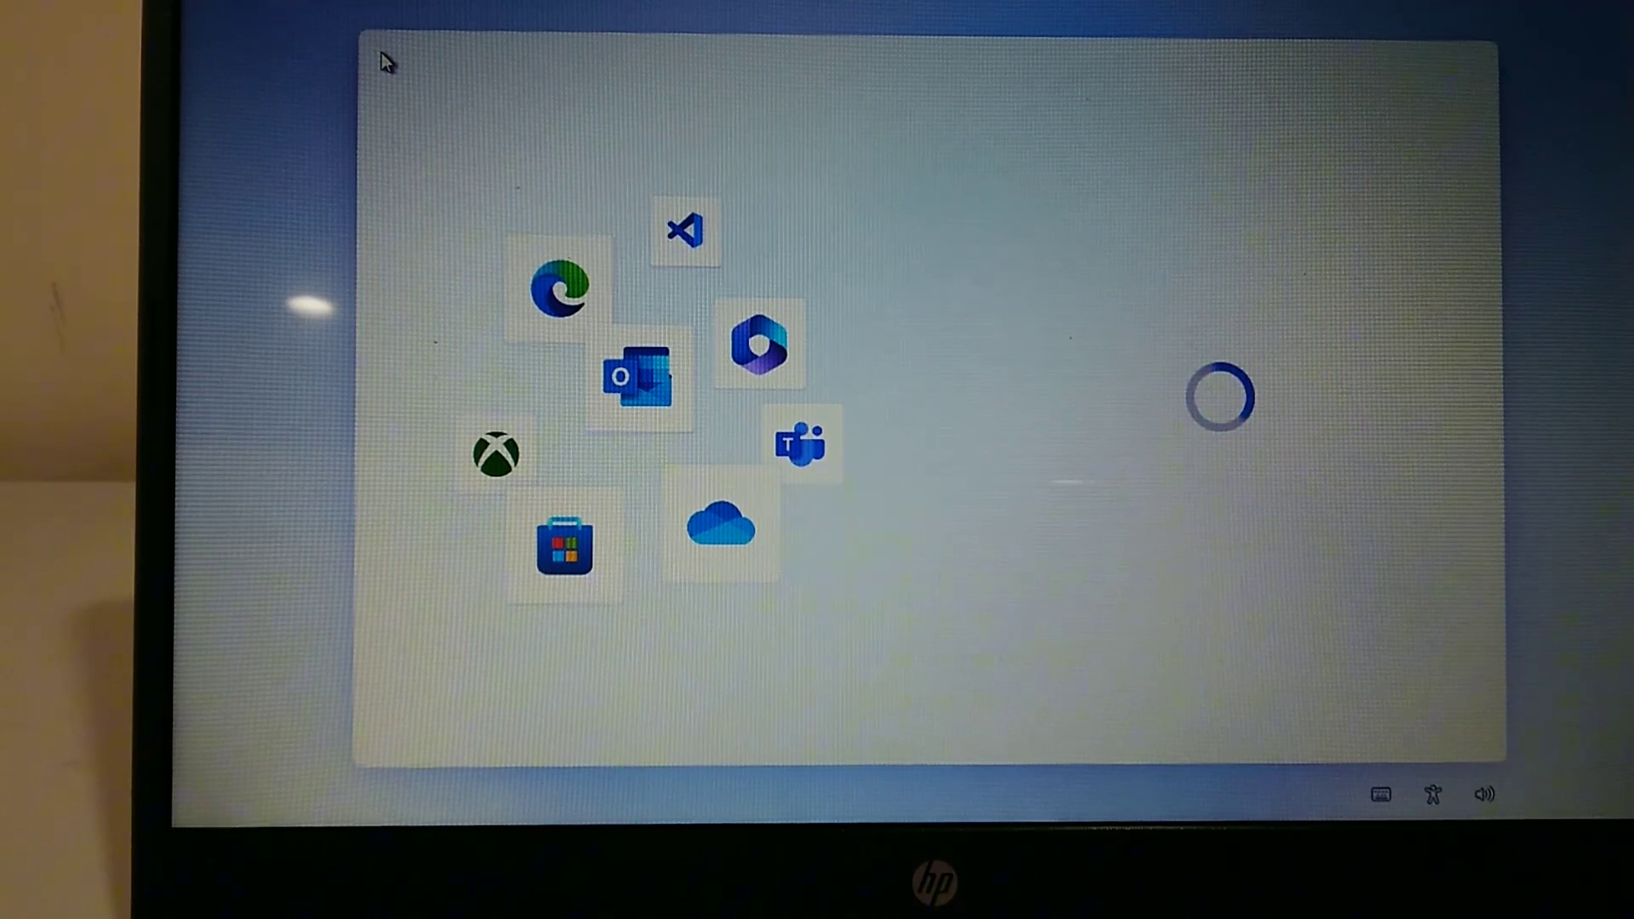
mouse_move(1222, 388)
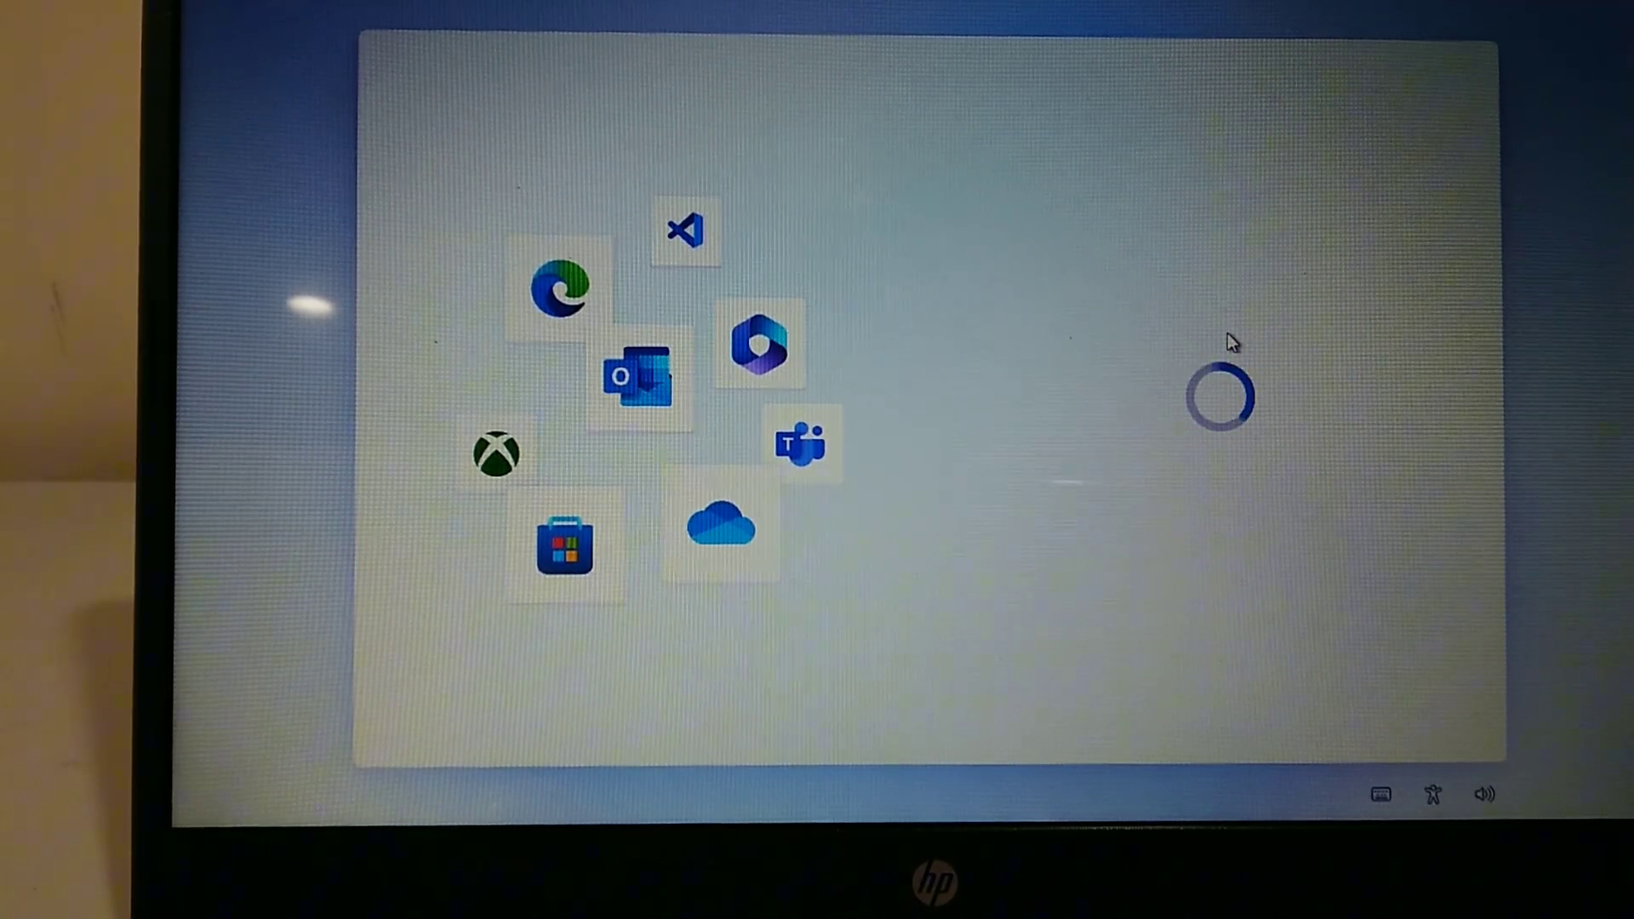
mouse_move(1198, 290)
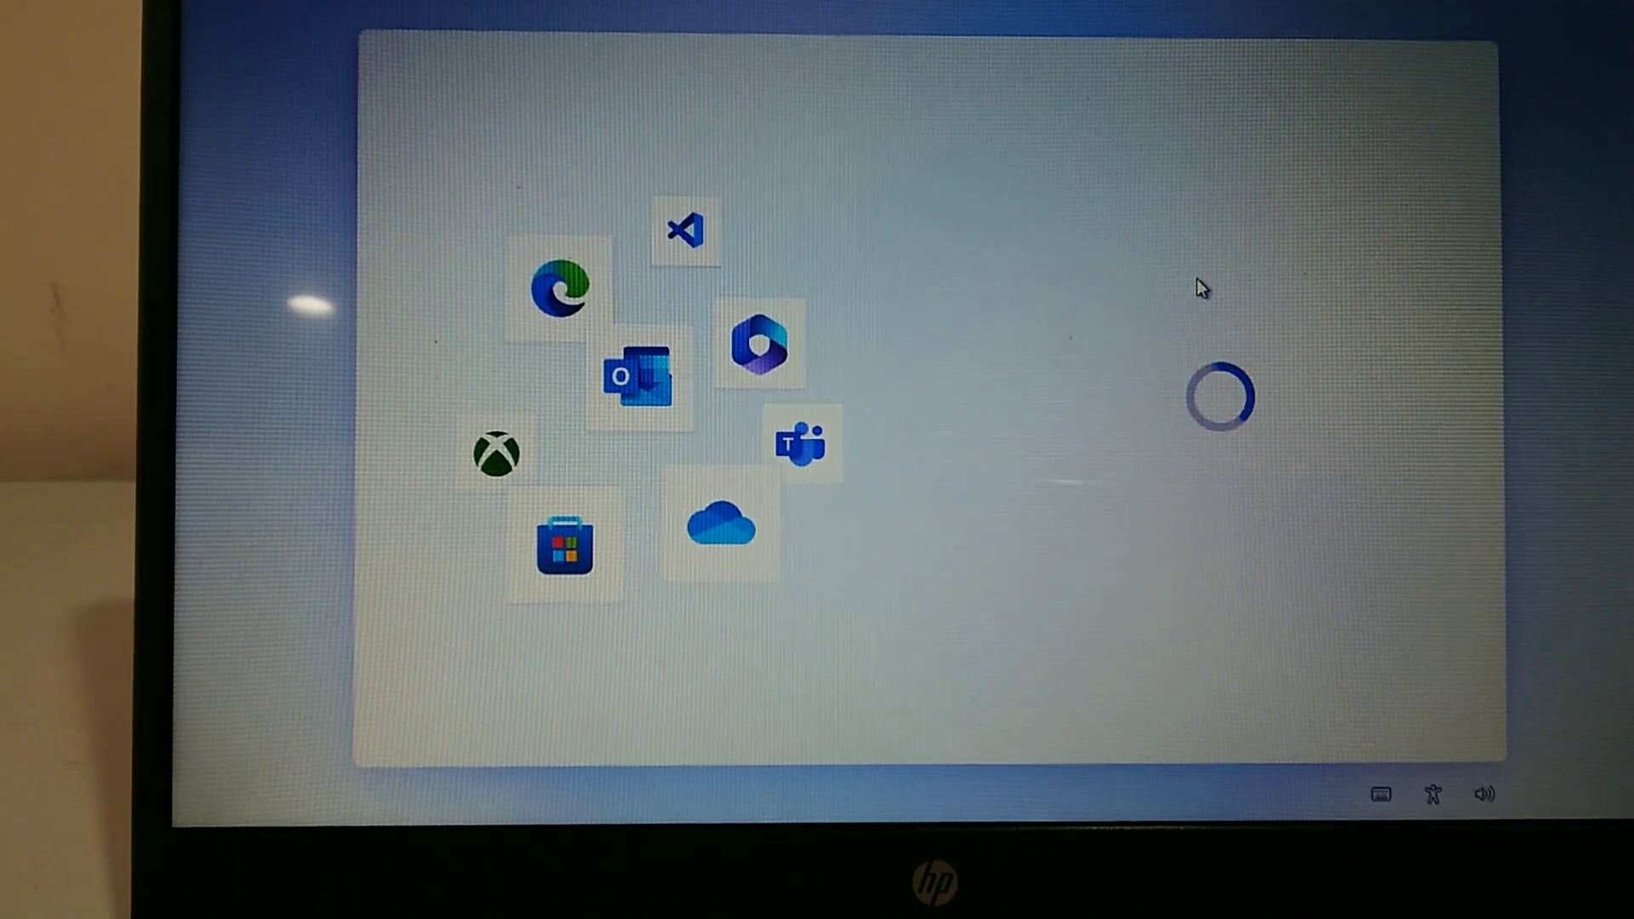
mouse_move(1124, 221)
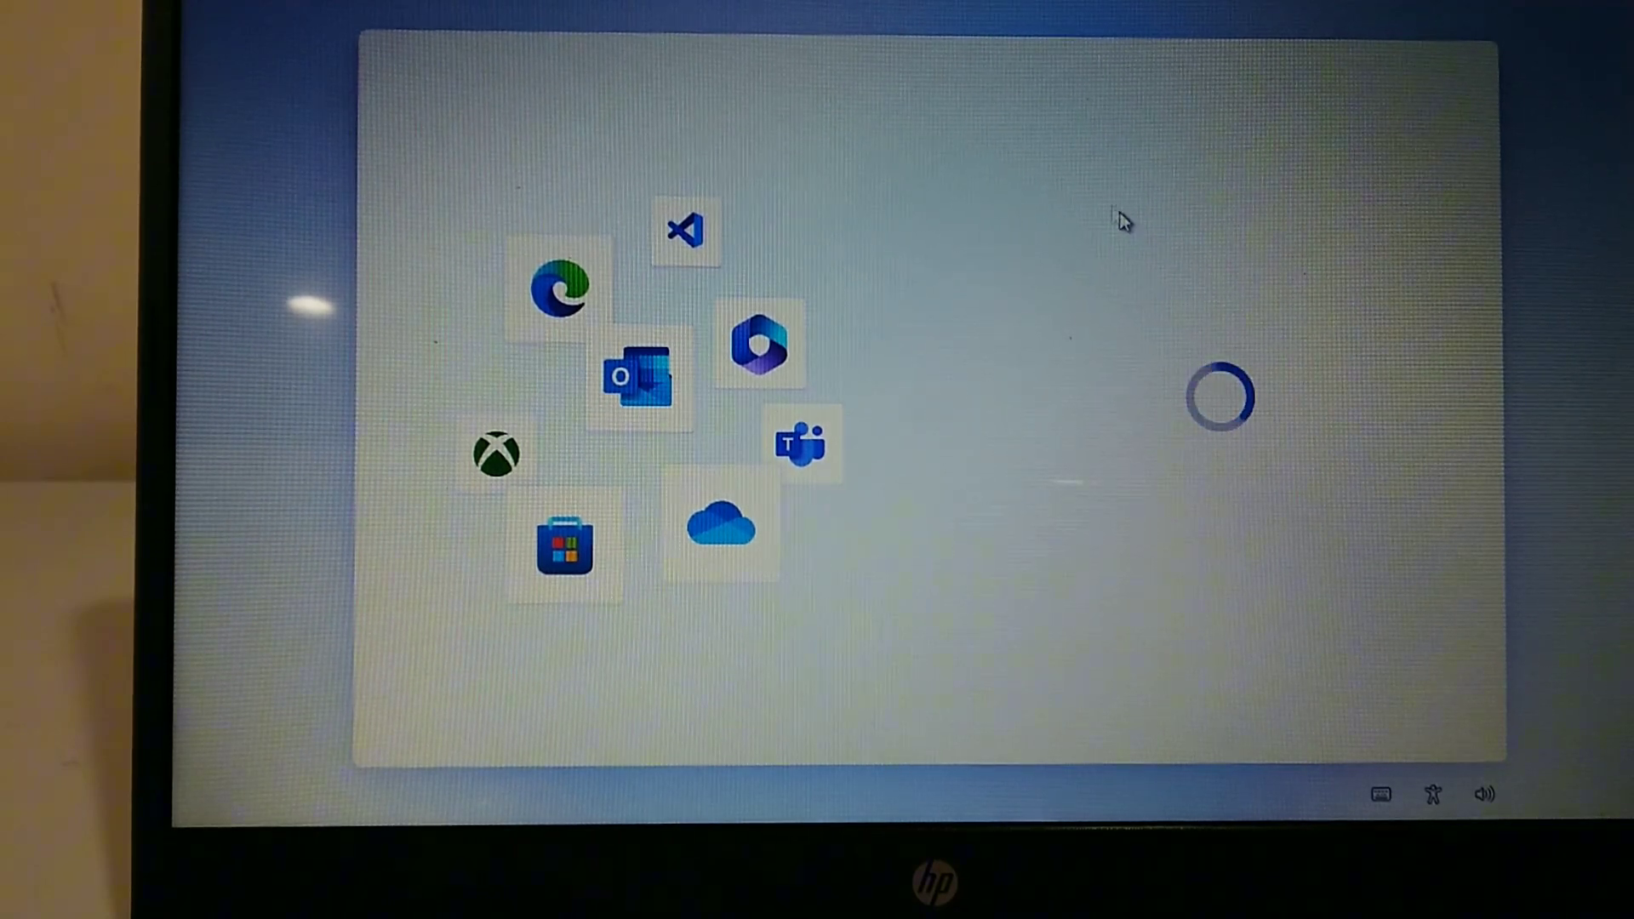
mouse_move(1105, 398)
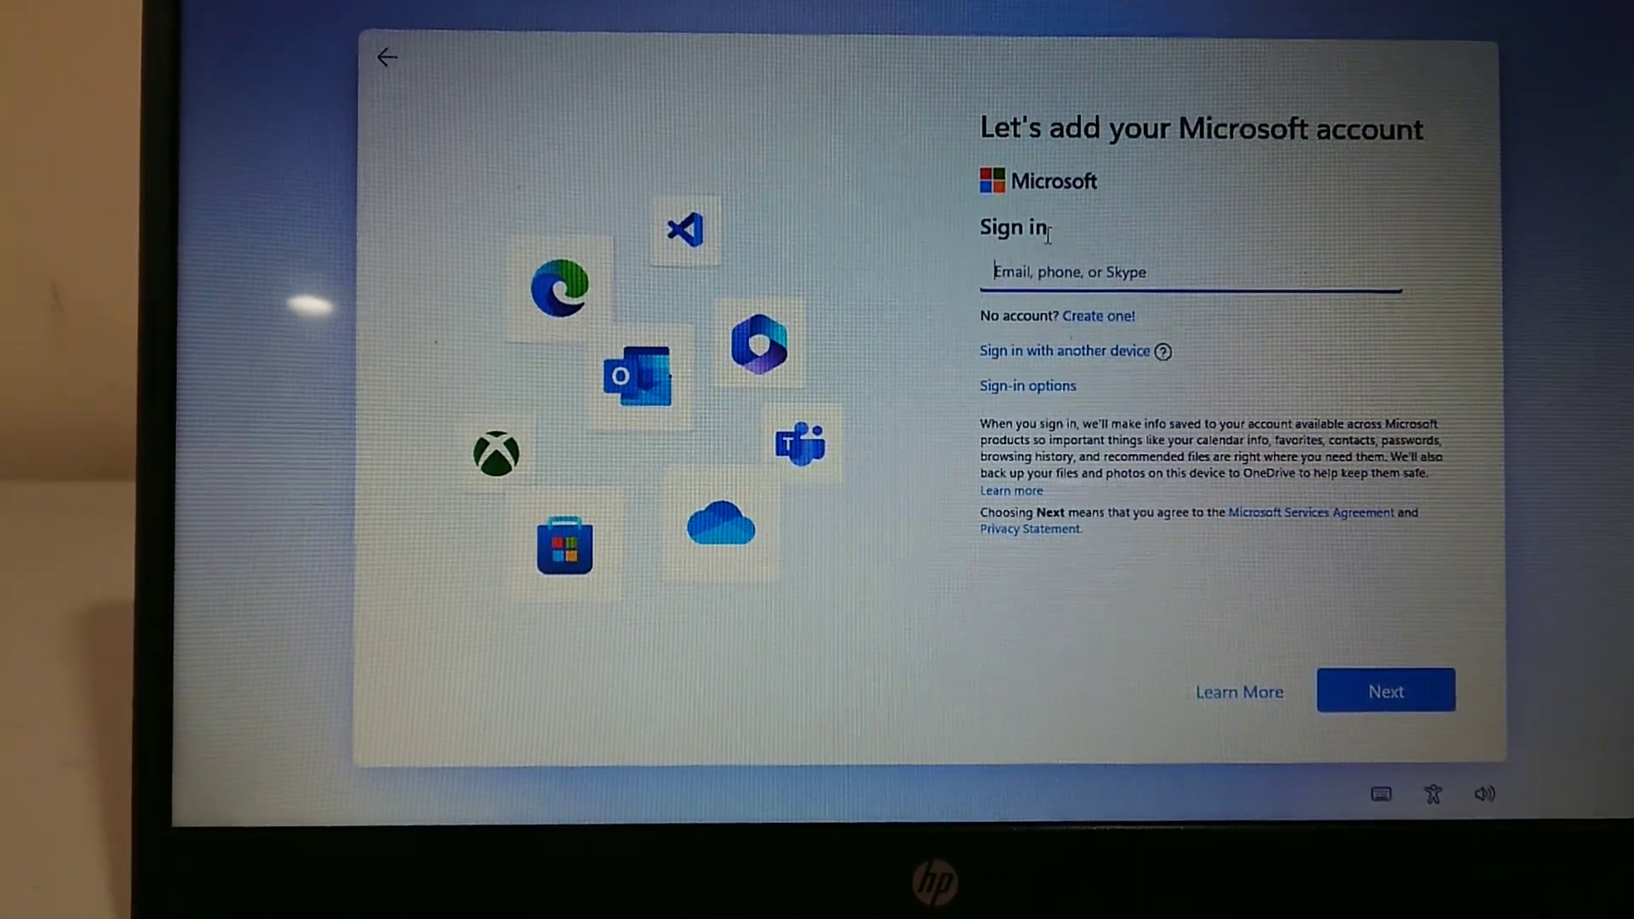
click(1189, 272)
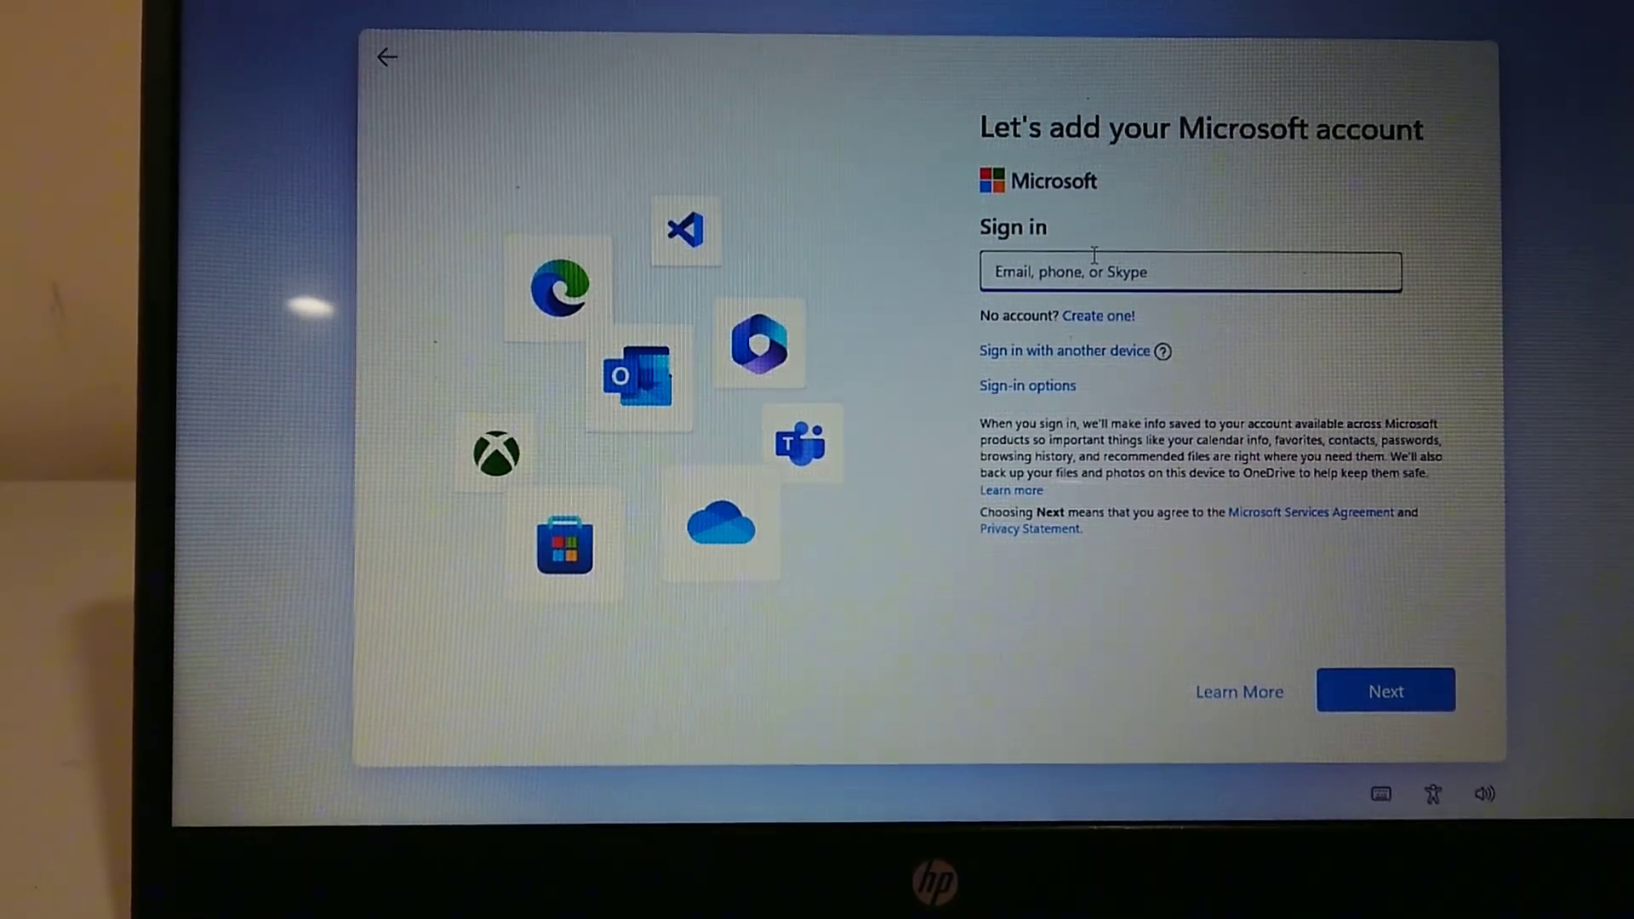
text(no)
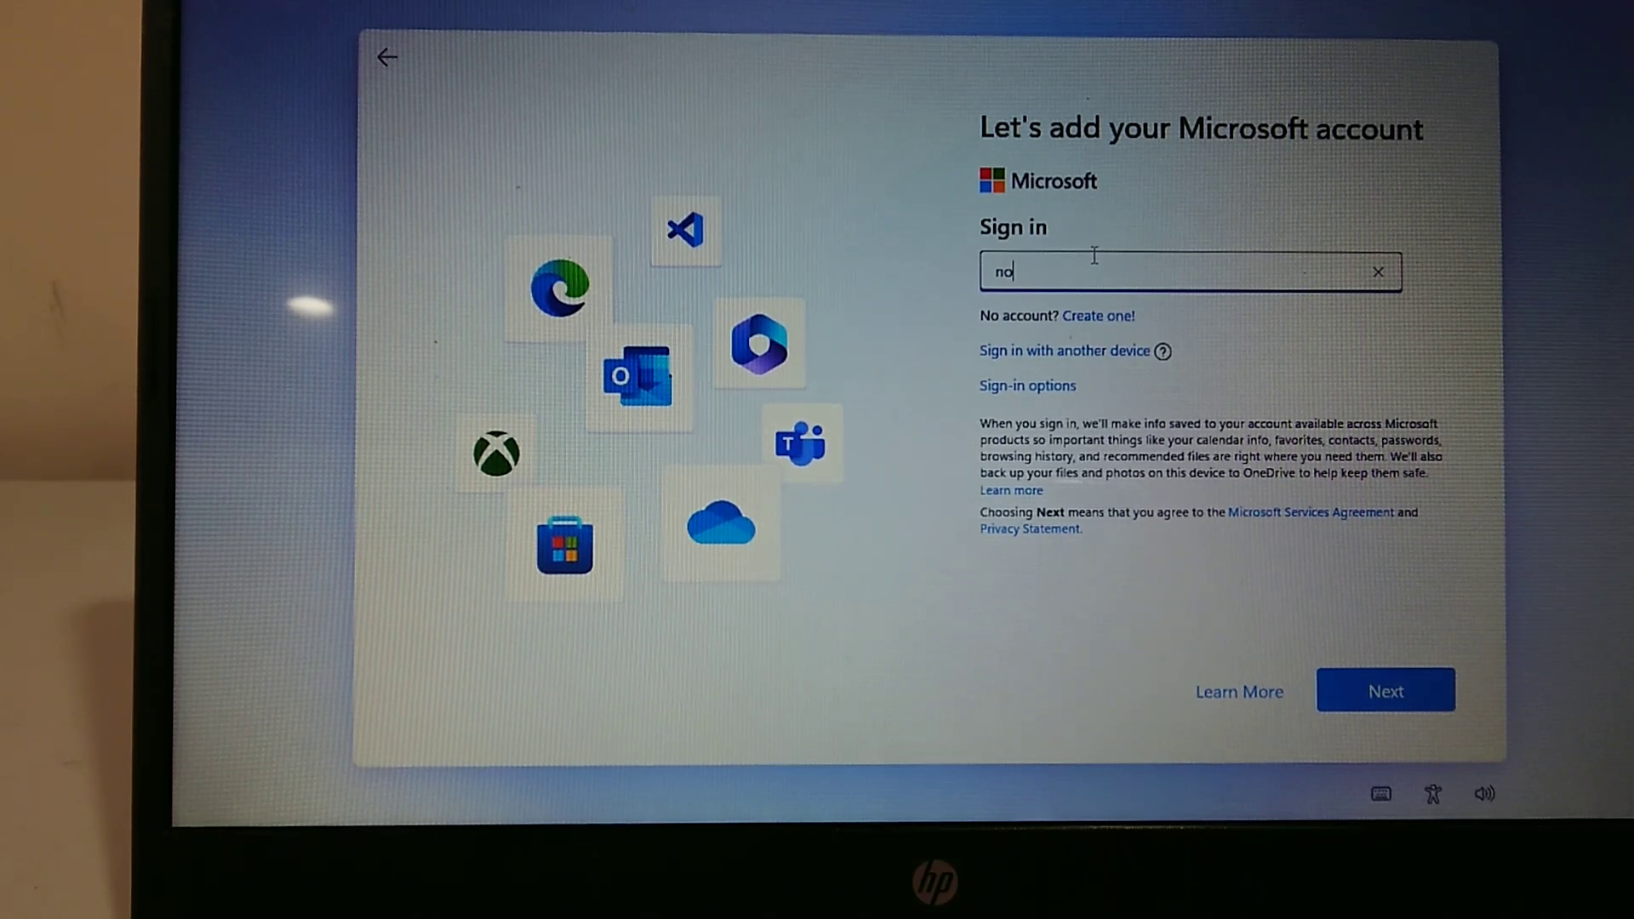
text(@)
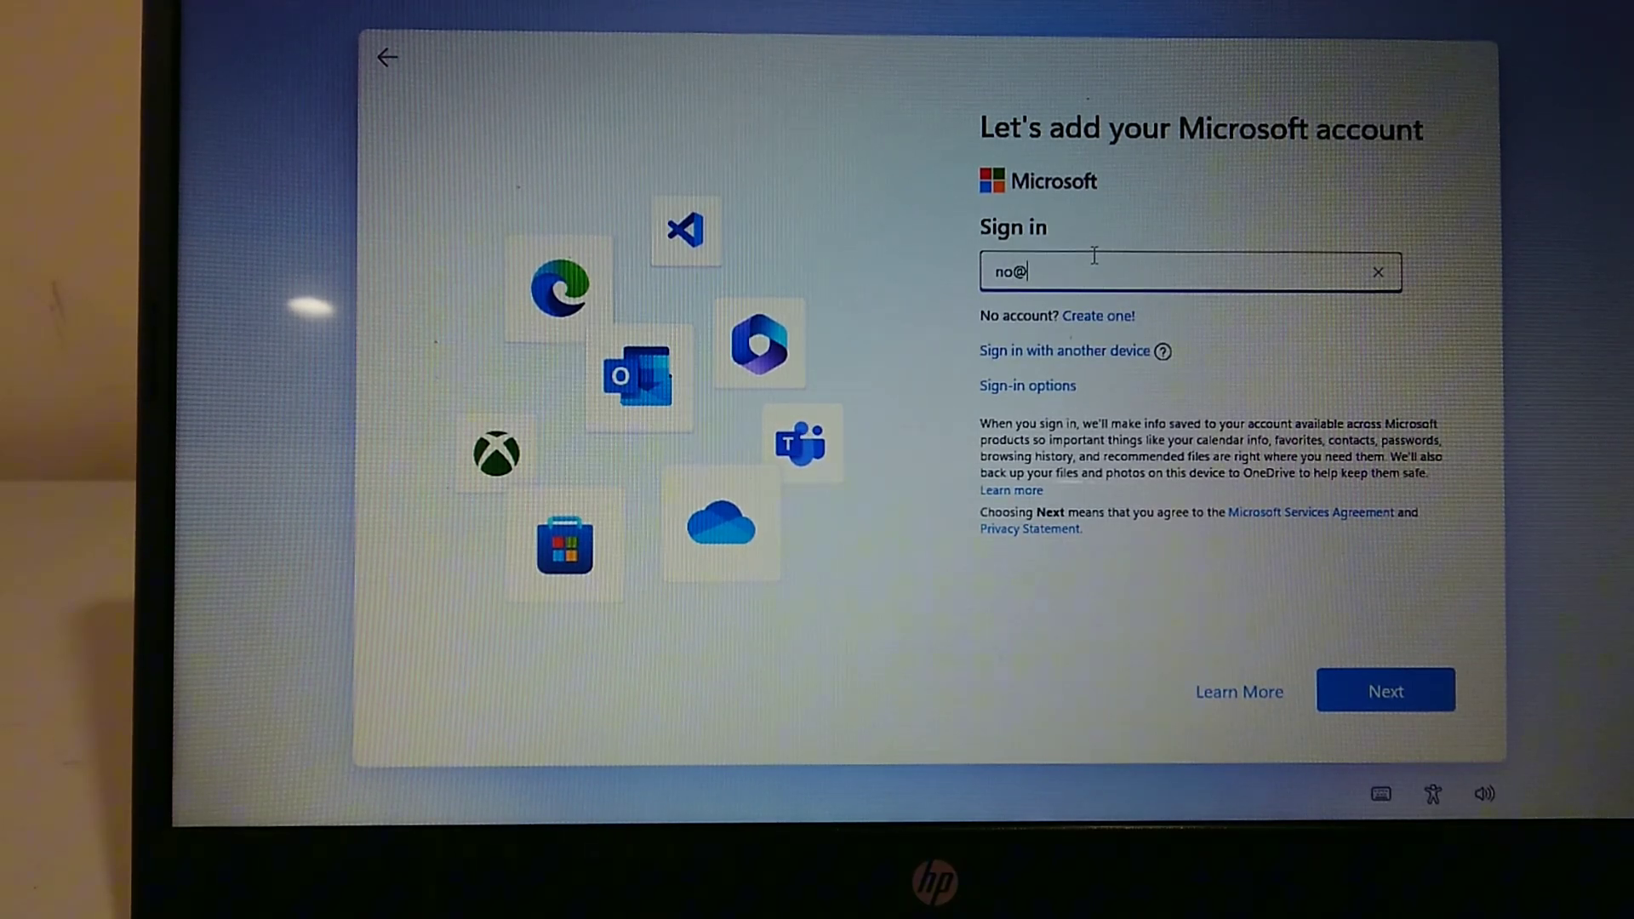
text(n)
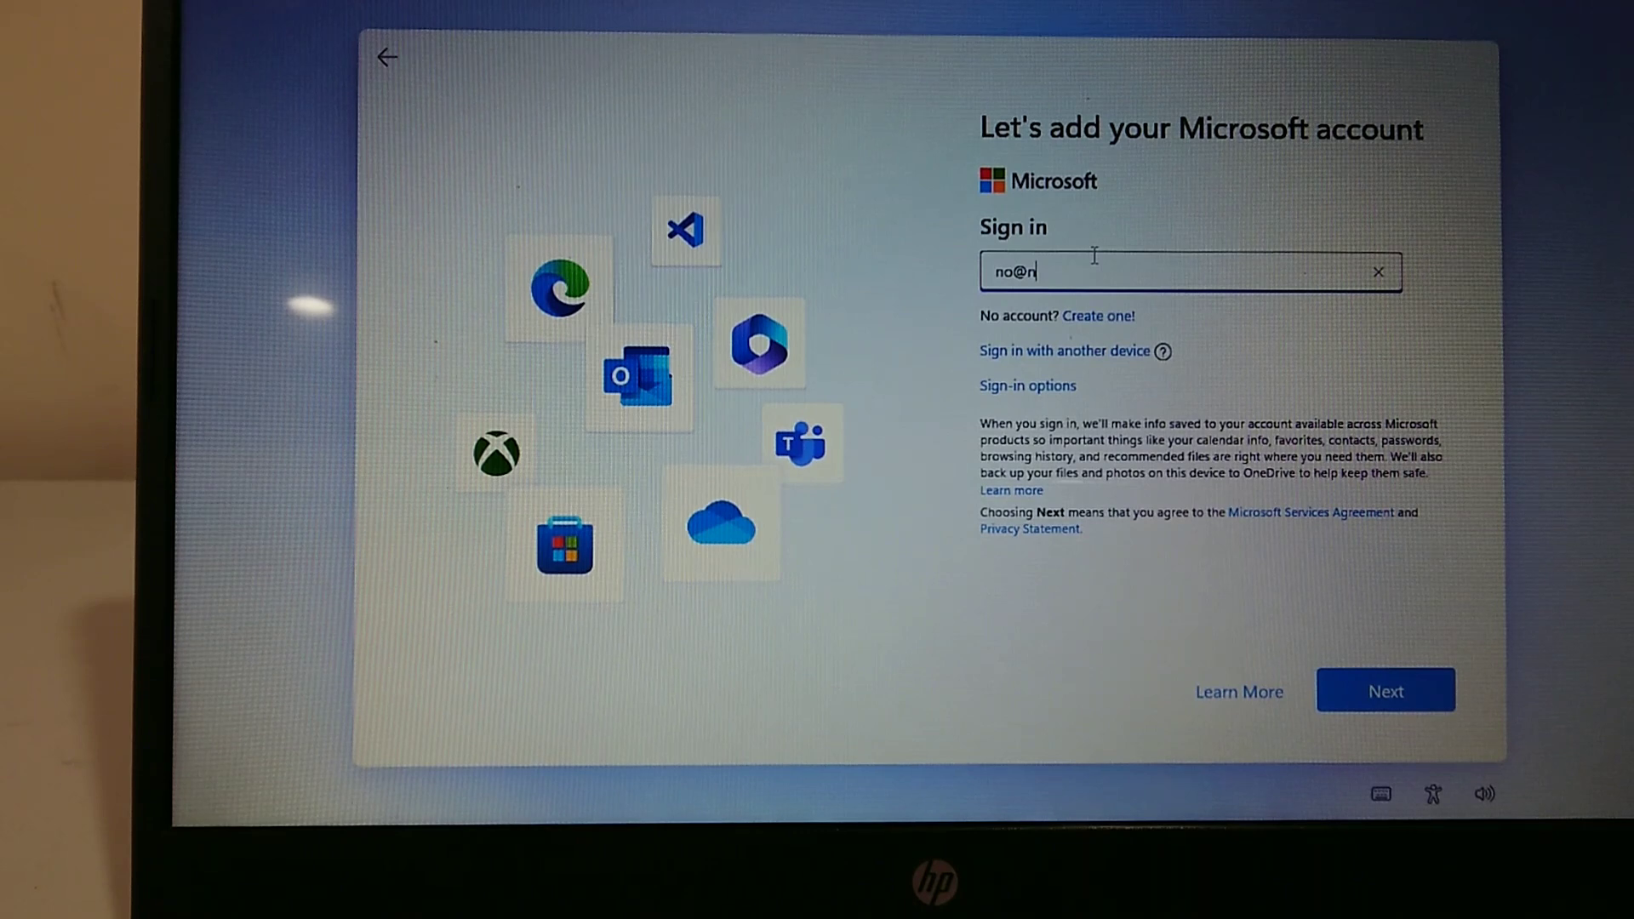
text(.c)
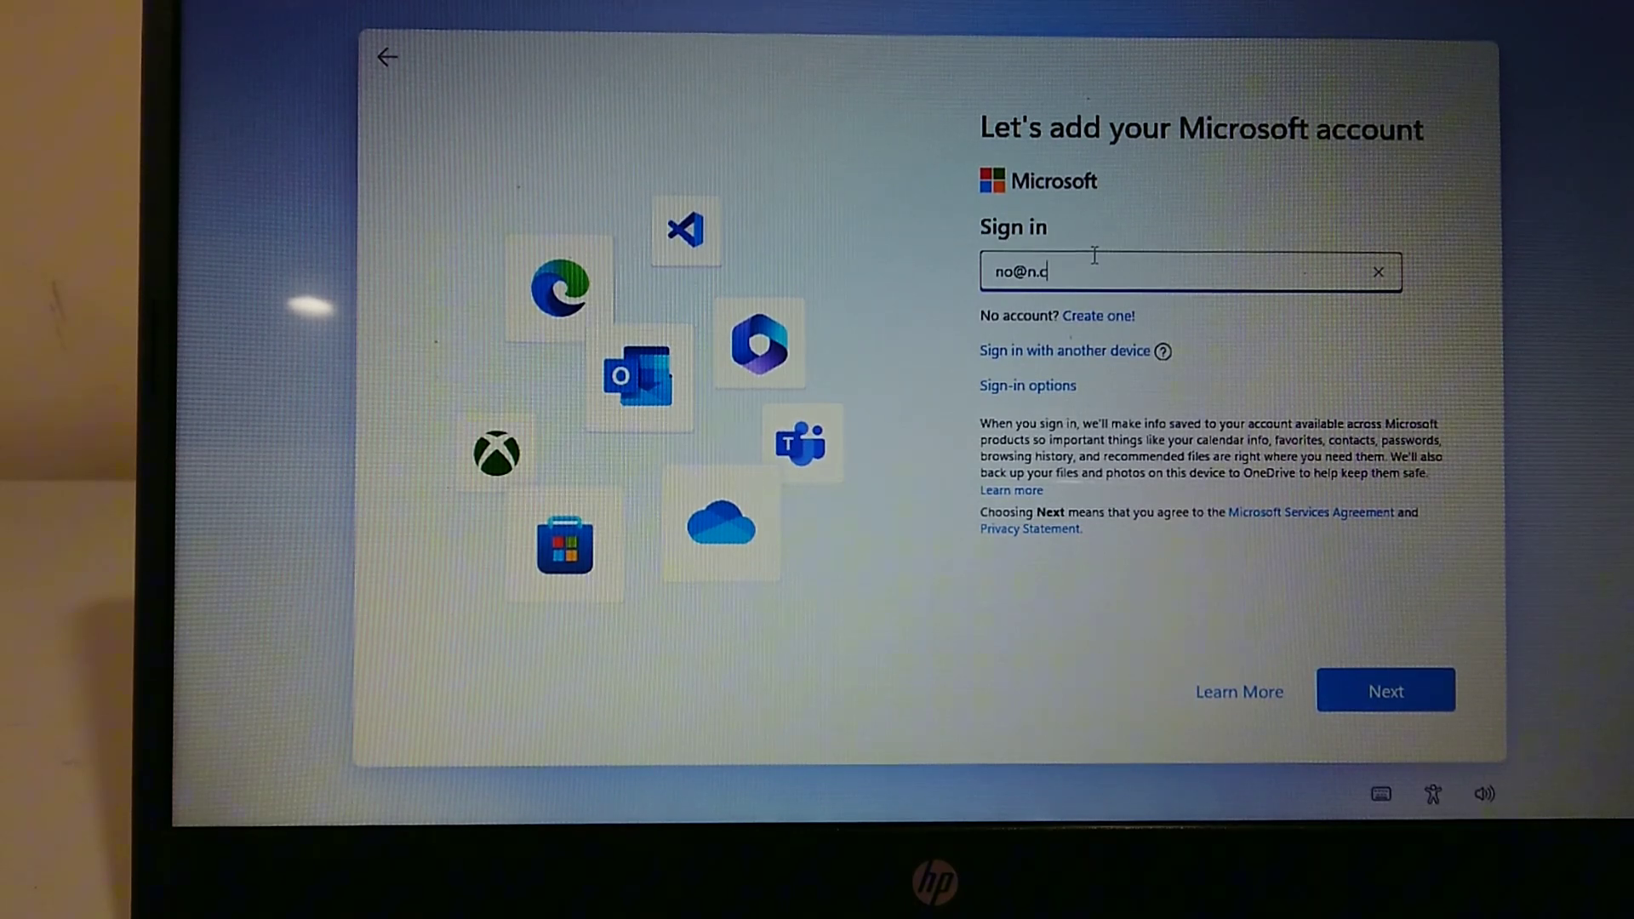
text(om)
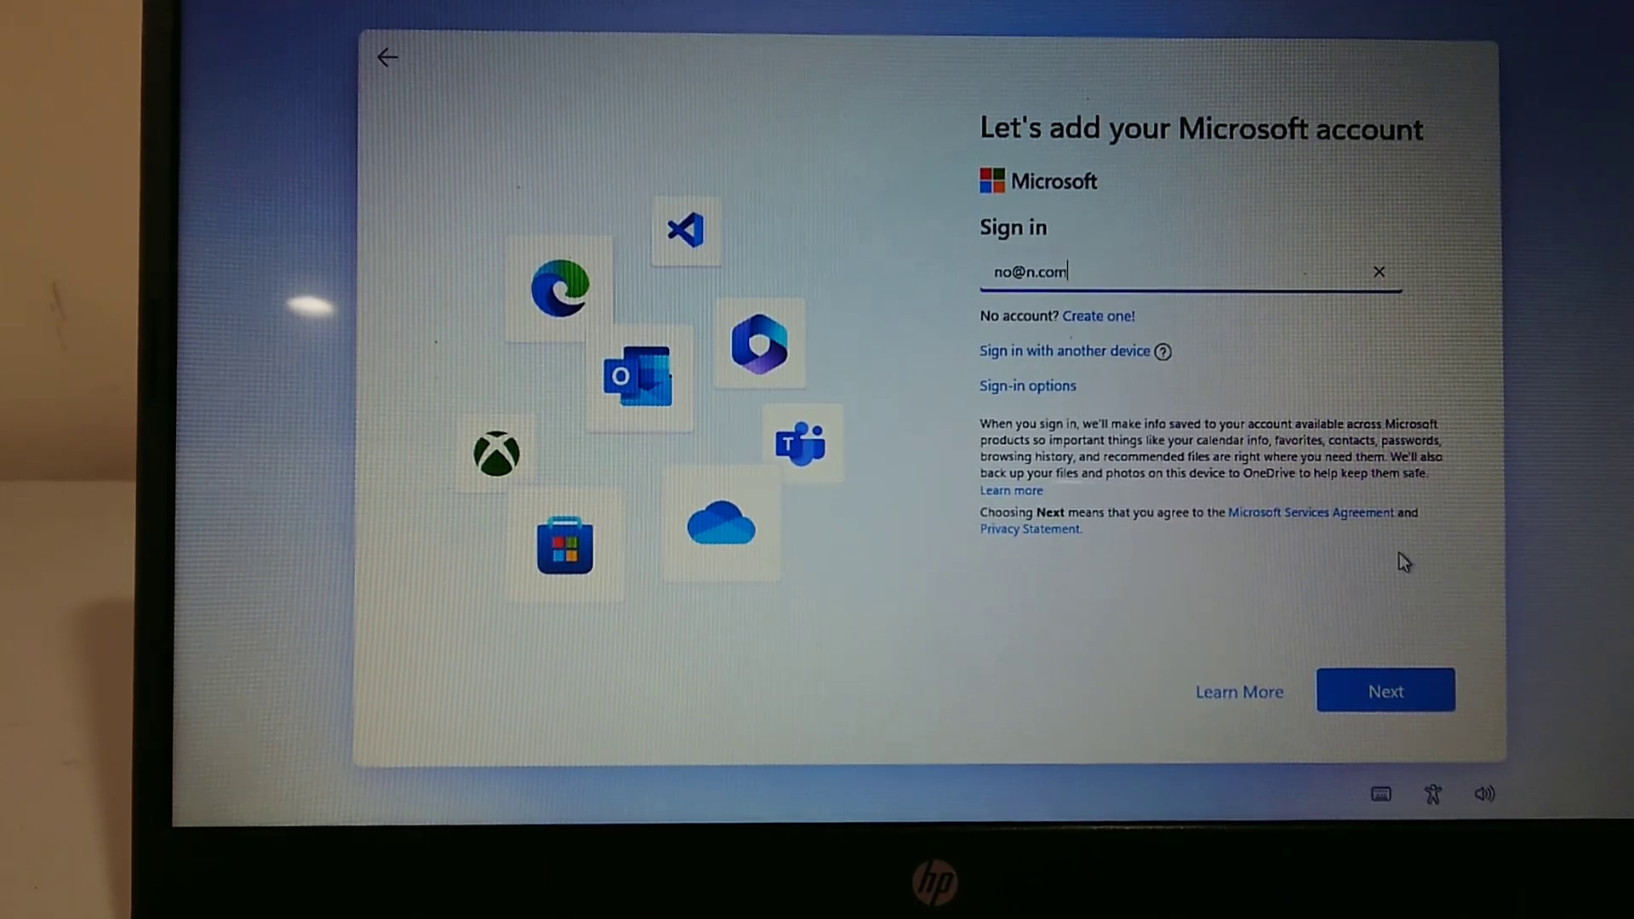
click(1386, 690)
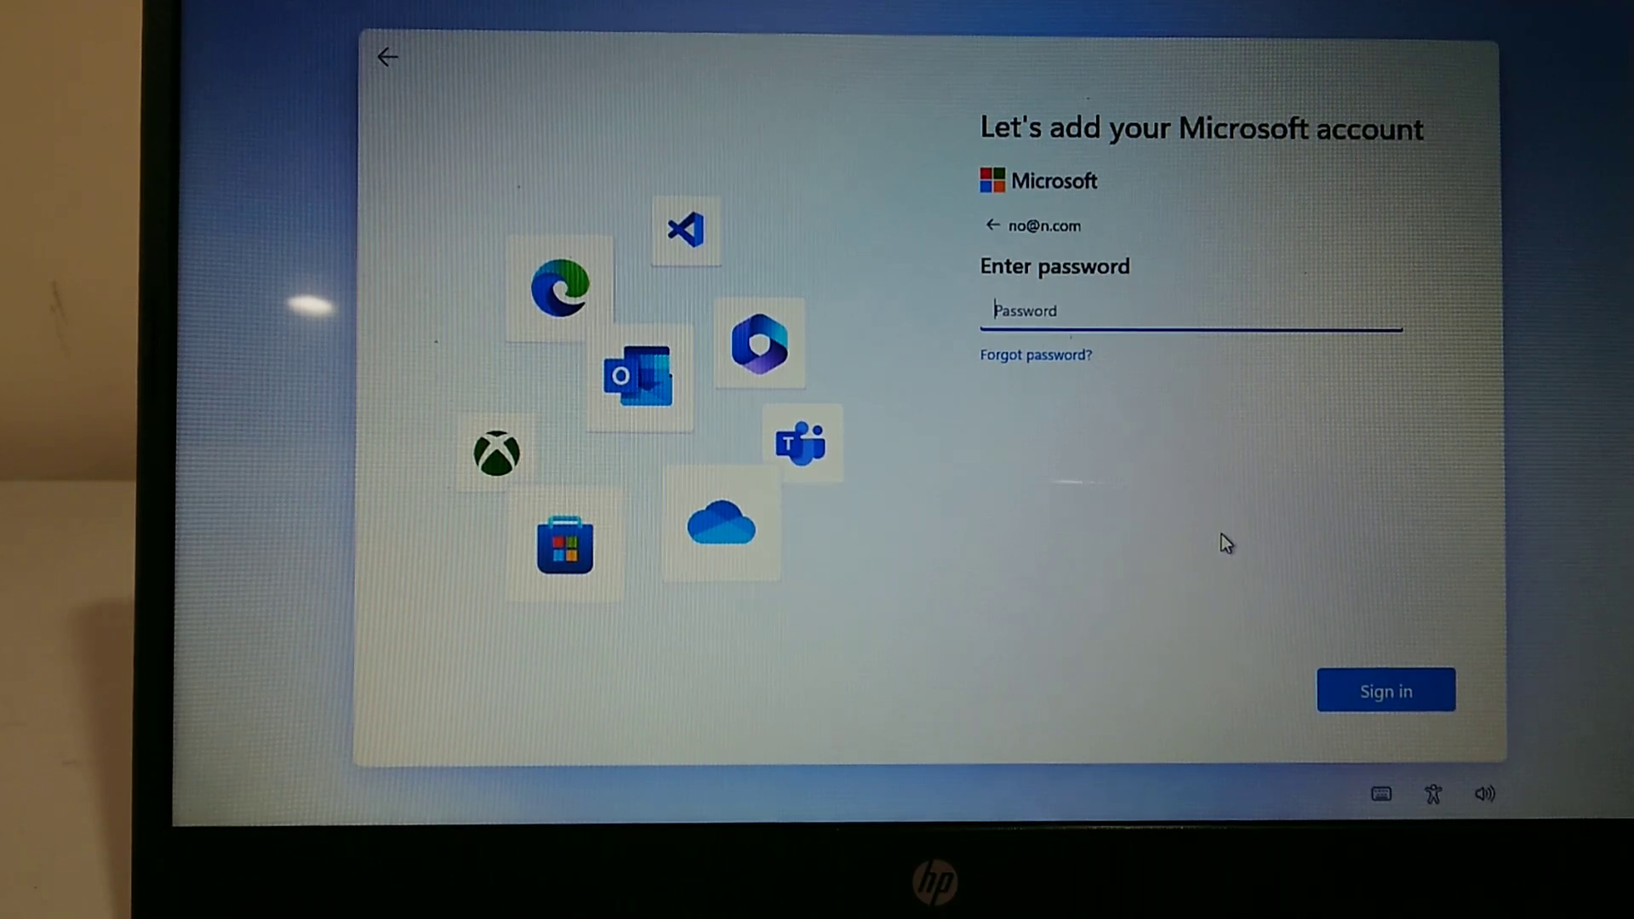
Enter 'password' as the throwaway password and attempt sign-in
text(password)
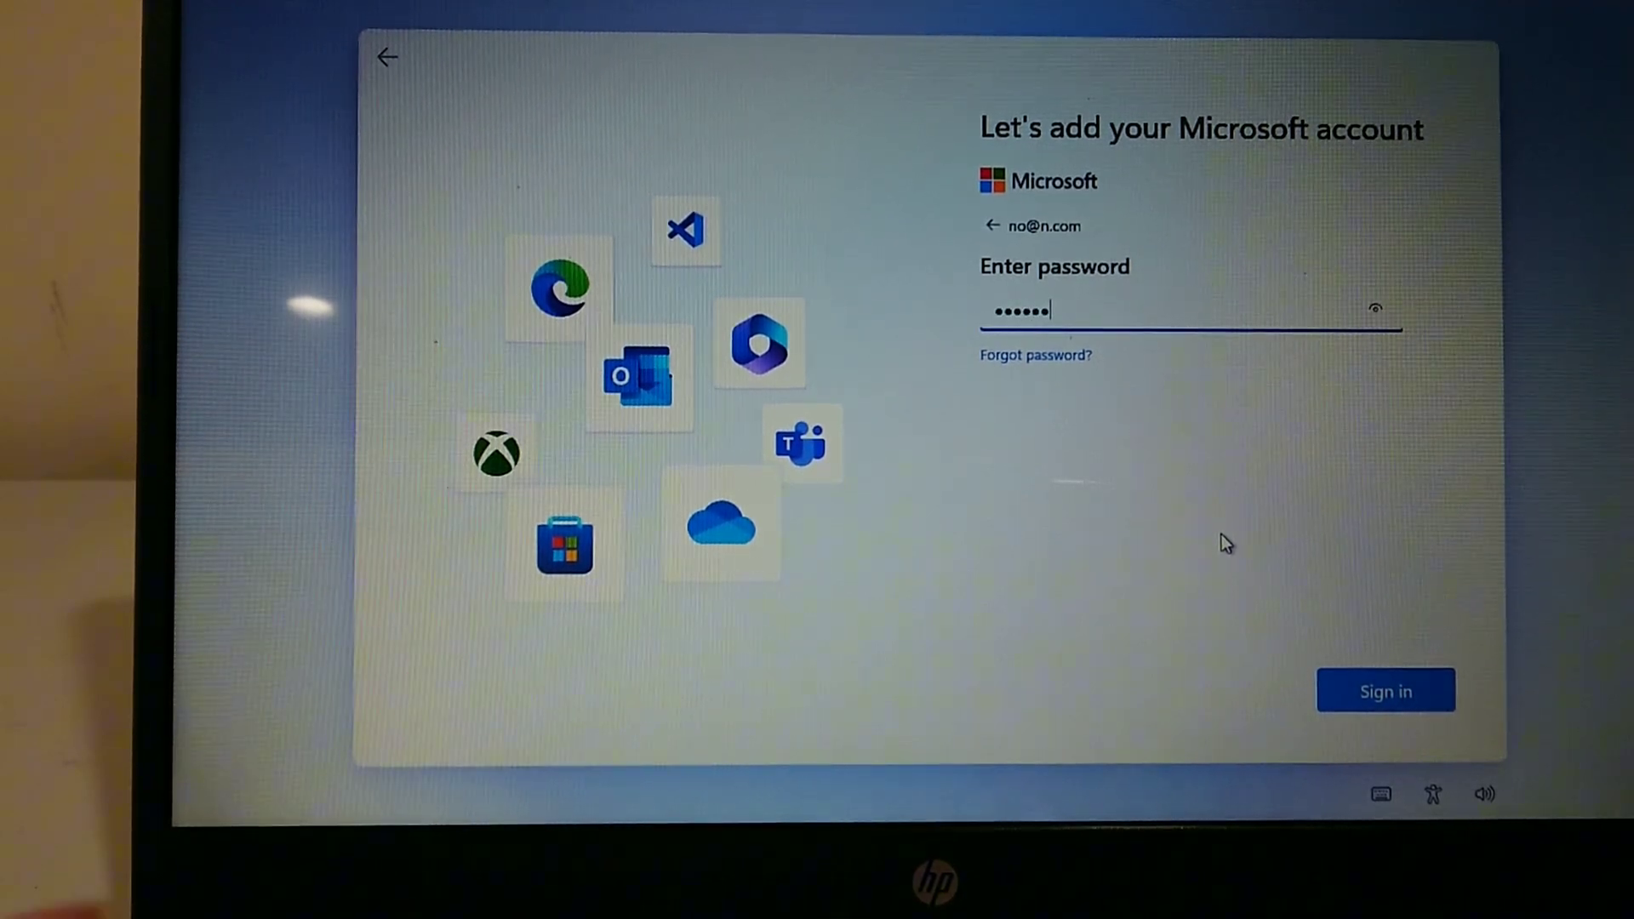
mouse_move(1386, 689)
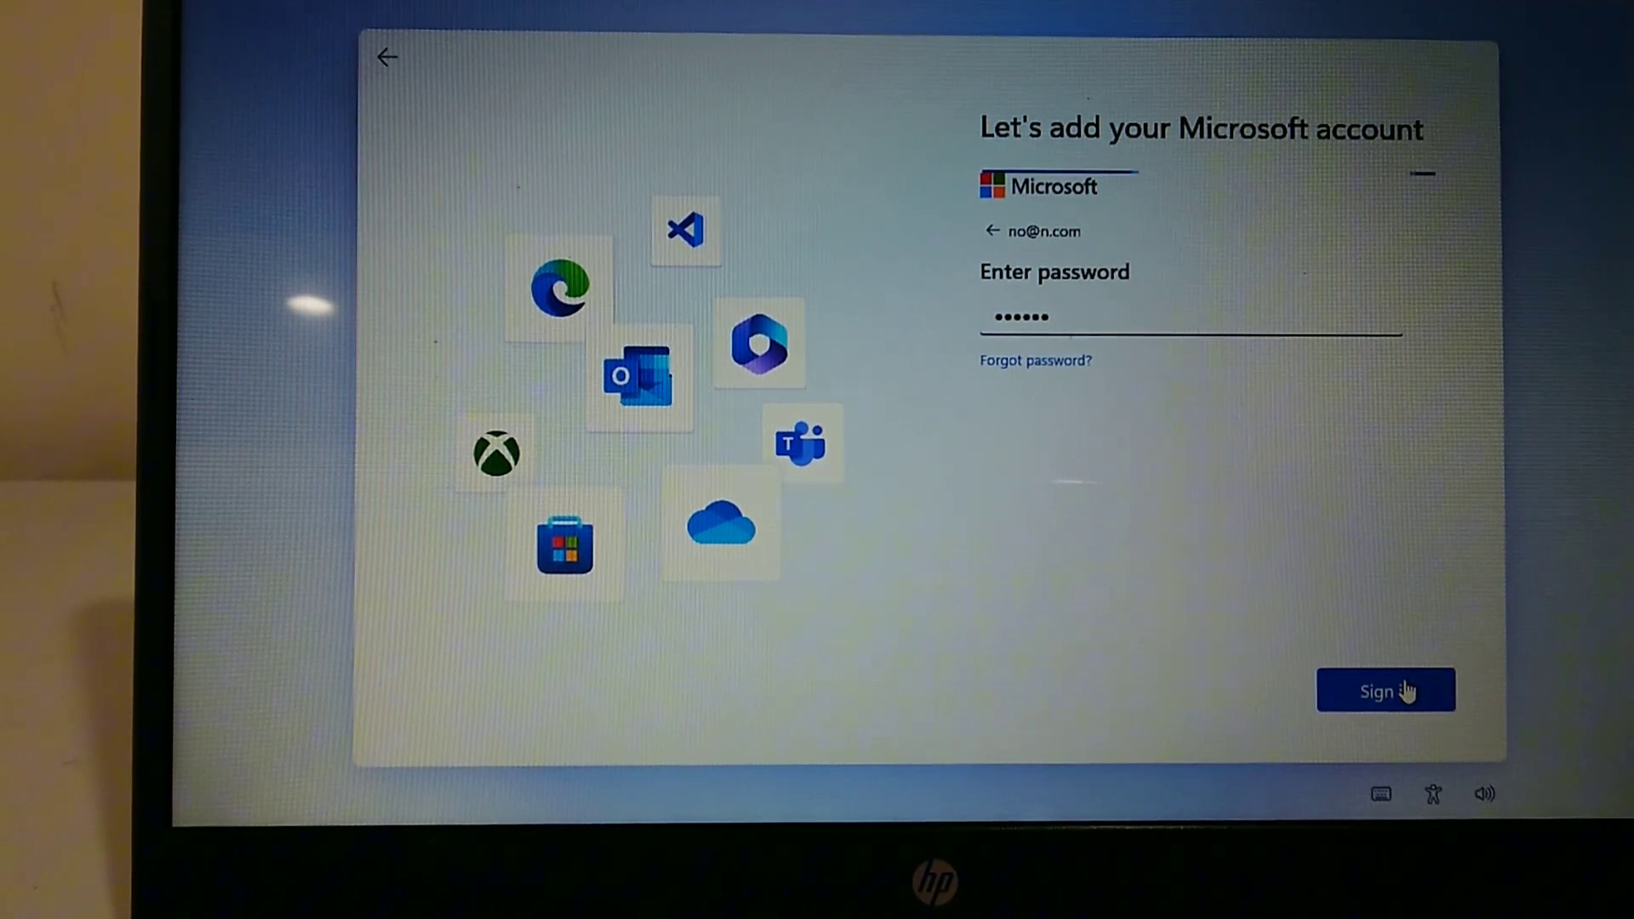
click(1385, 689)
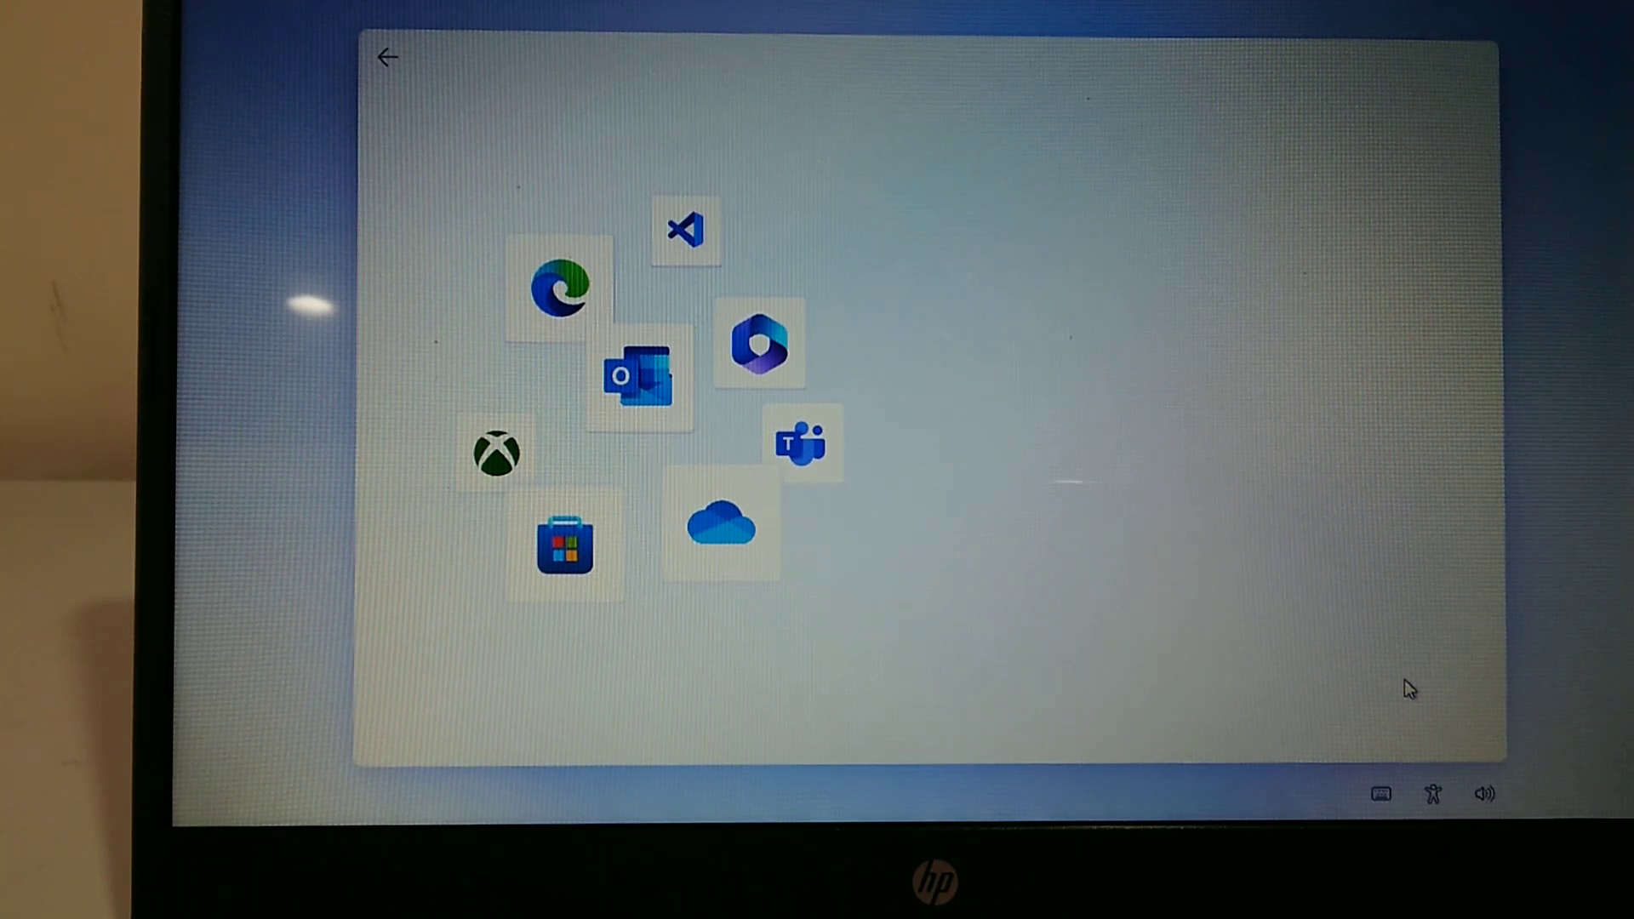
mouse_move(1394, 499)
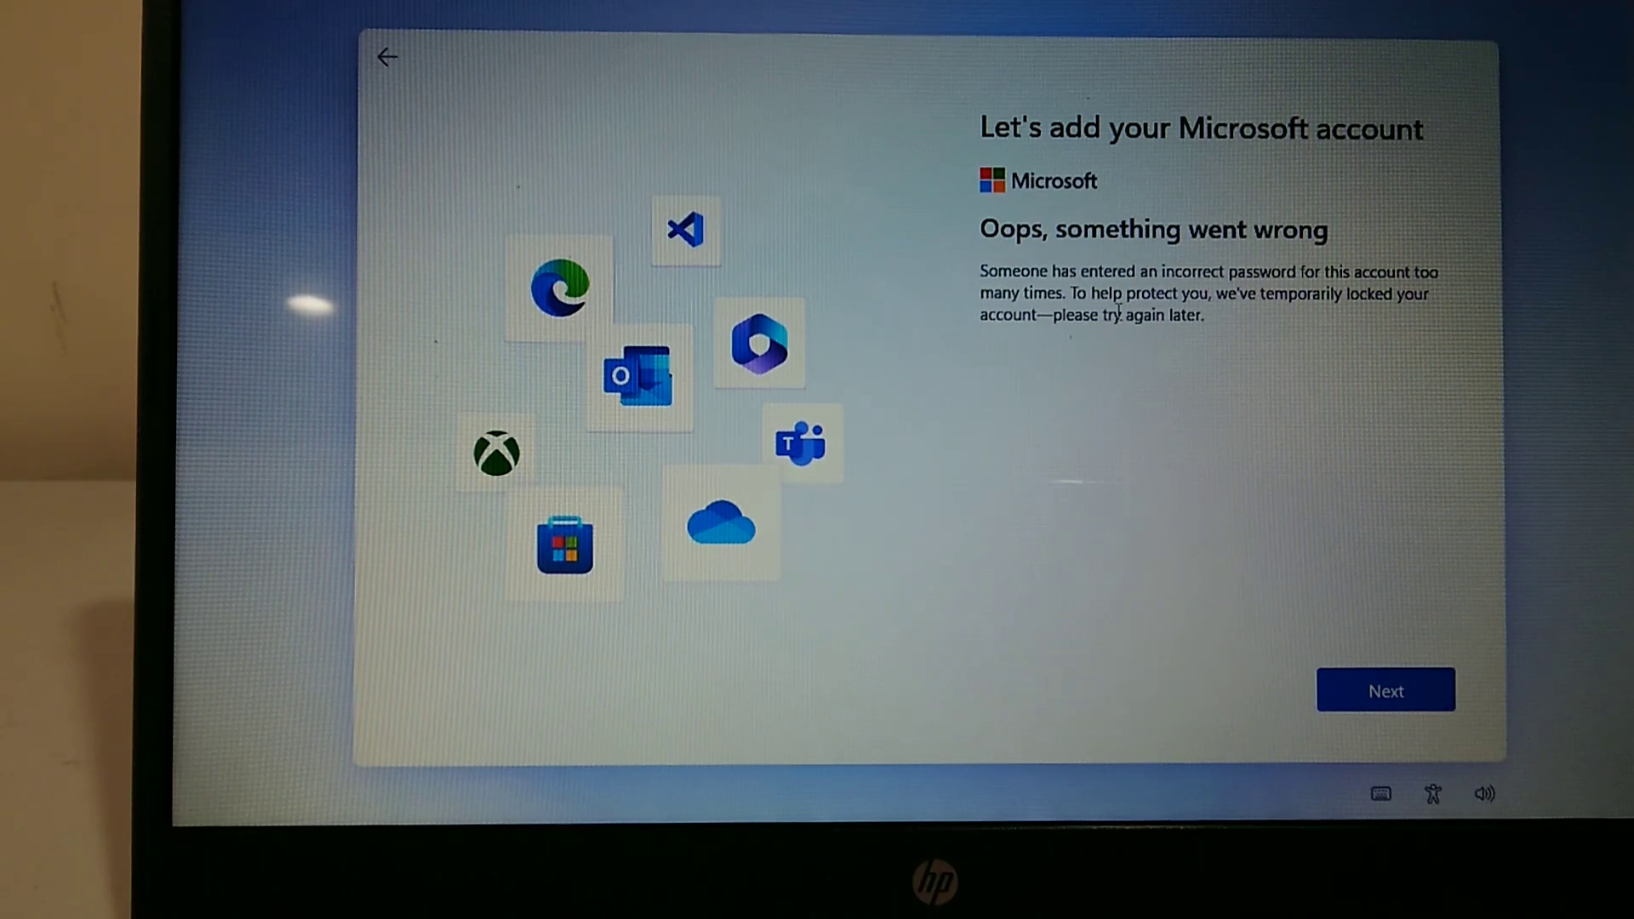
mouse_move(1250, 315)
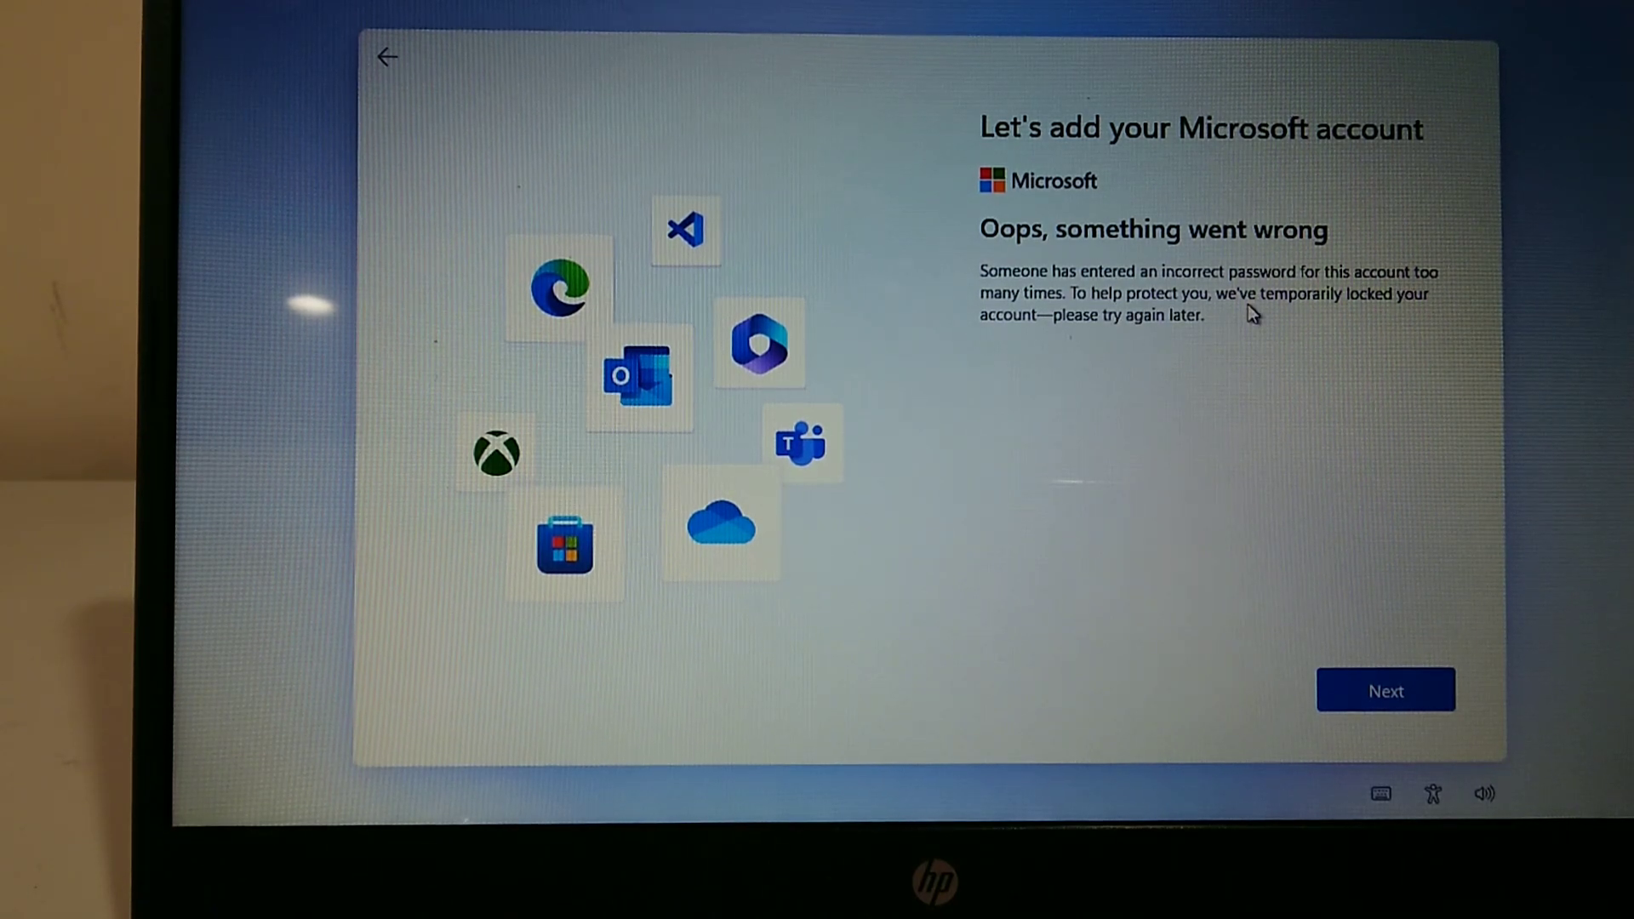
mouse_move(1297, 380)
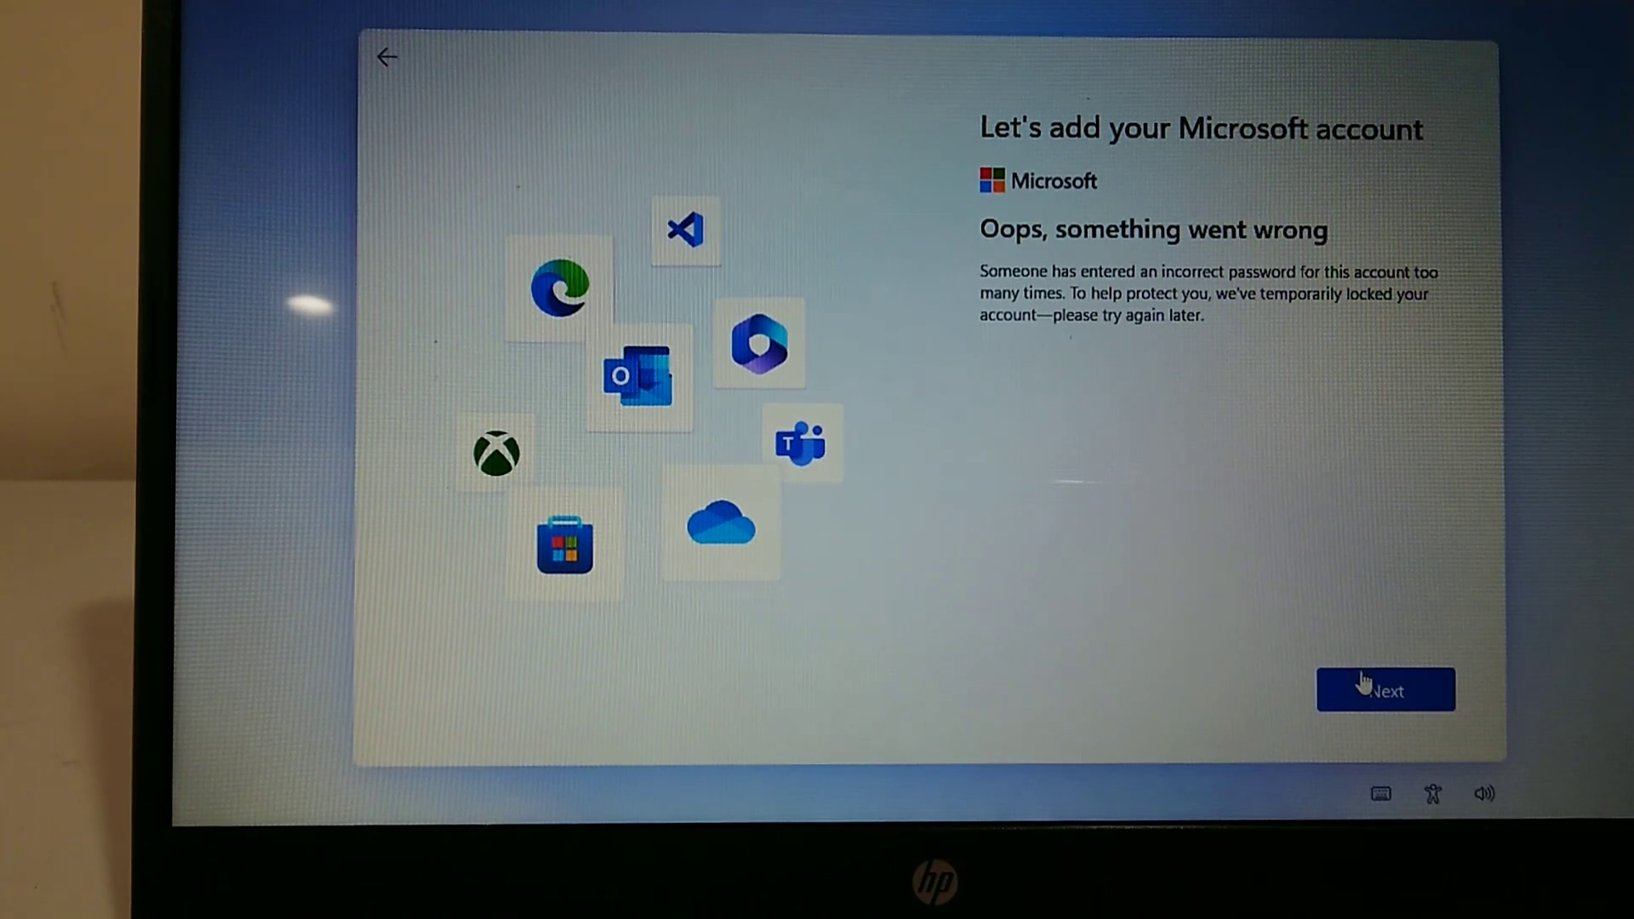
Dismiss the 'Oops, something went wrong' locked-account error to reach local account naming
click(1386, 690)
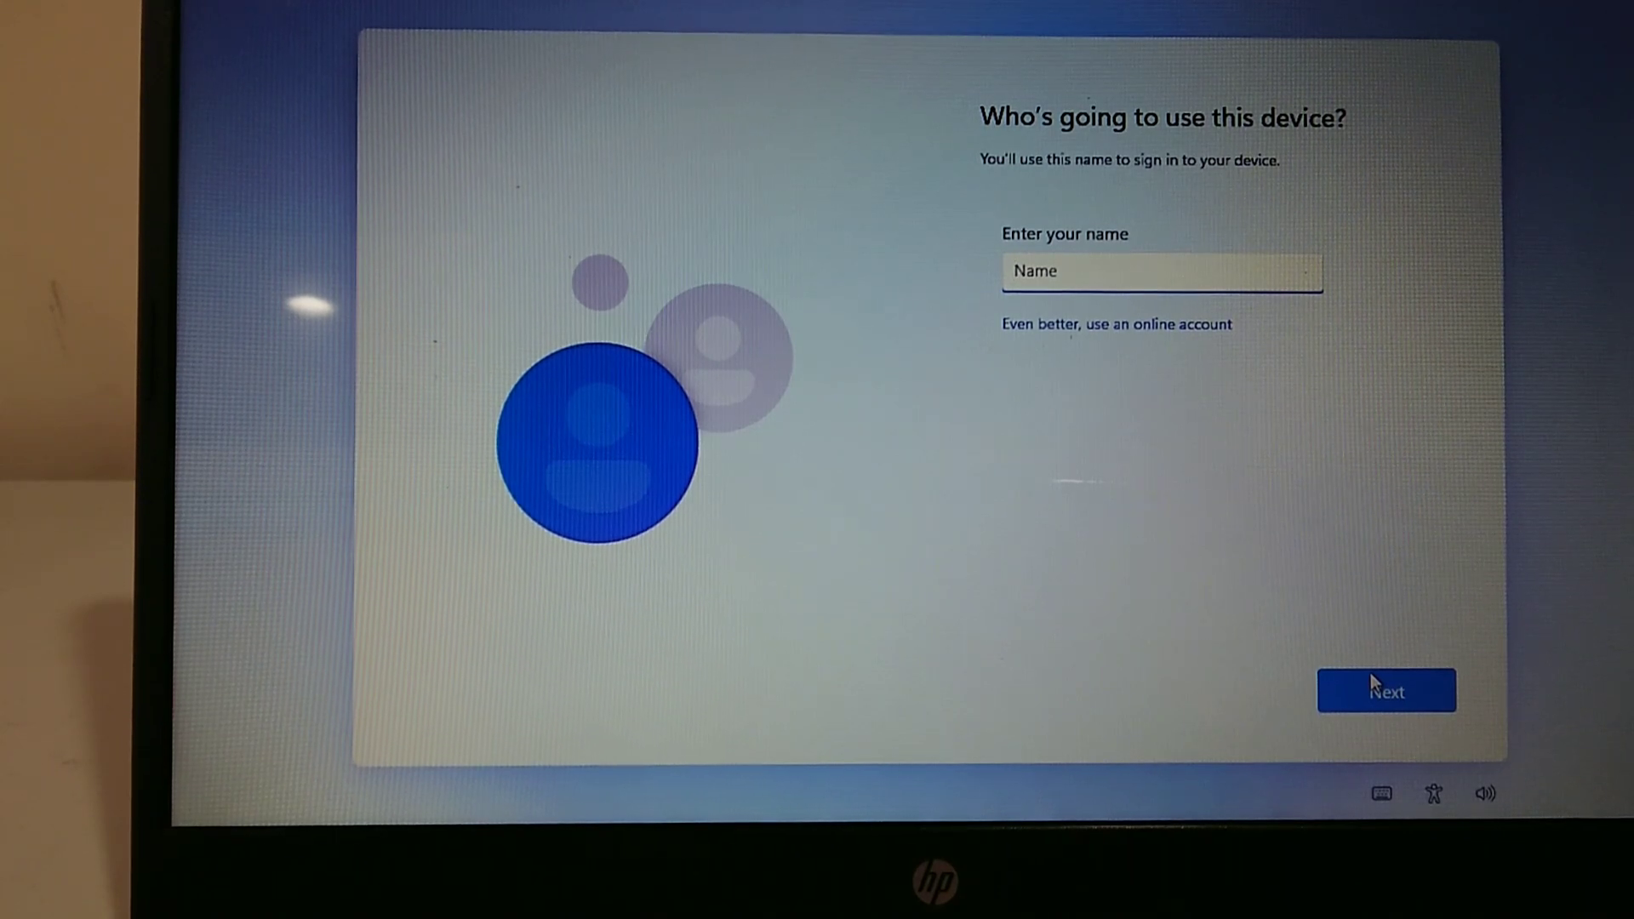
Create the local user 'cc' with no password
text(cc)
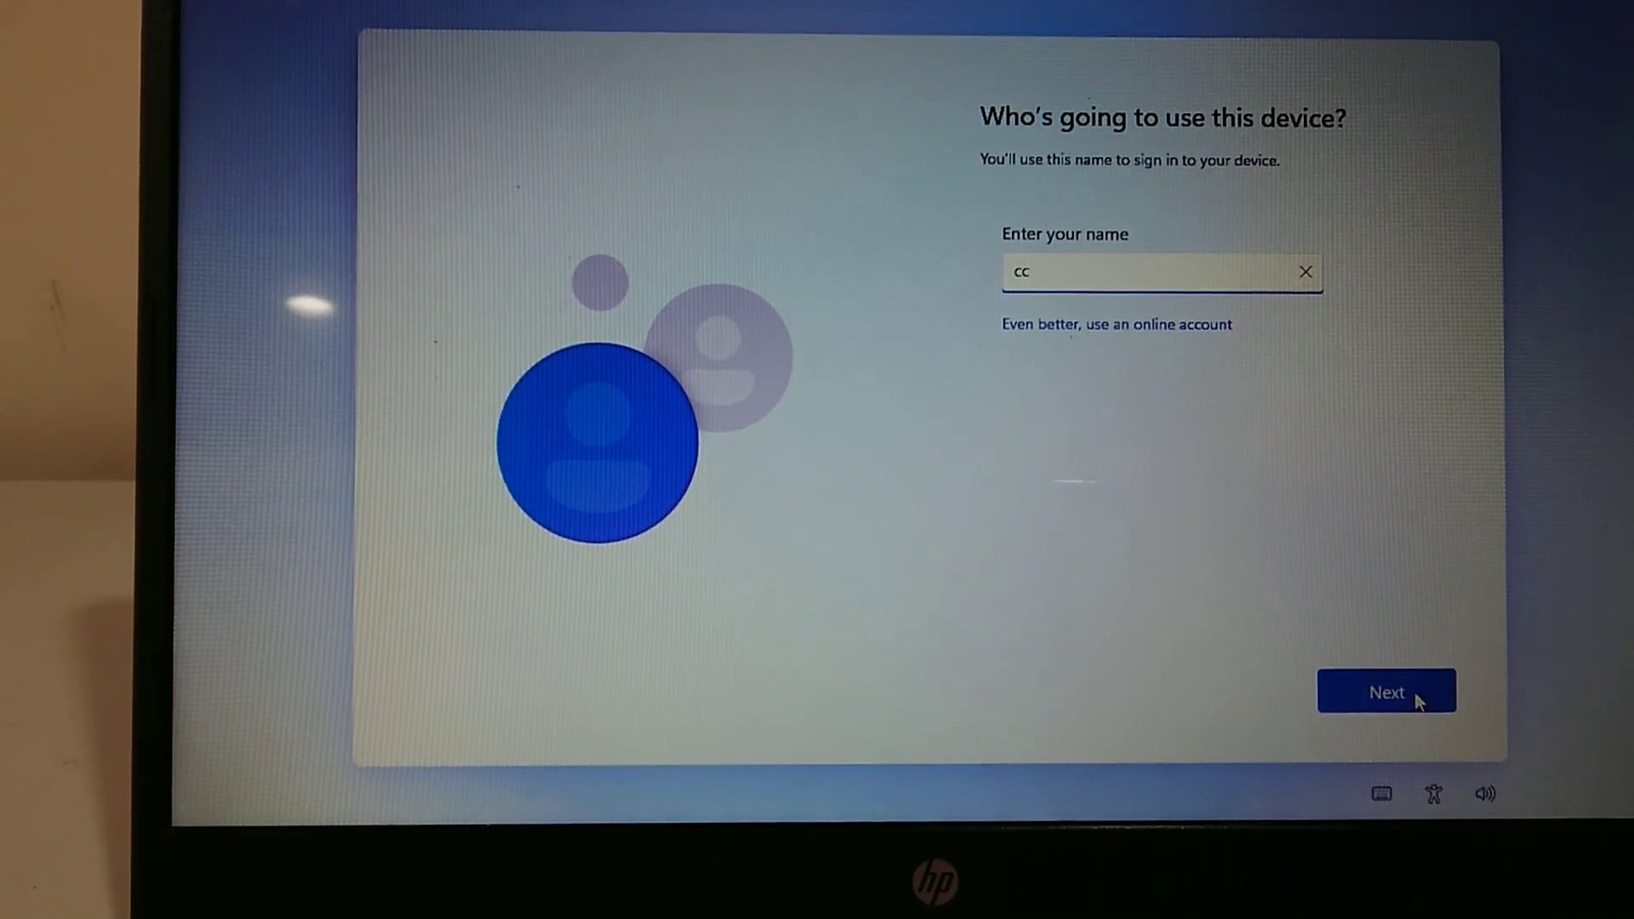
click(1386, 691)
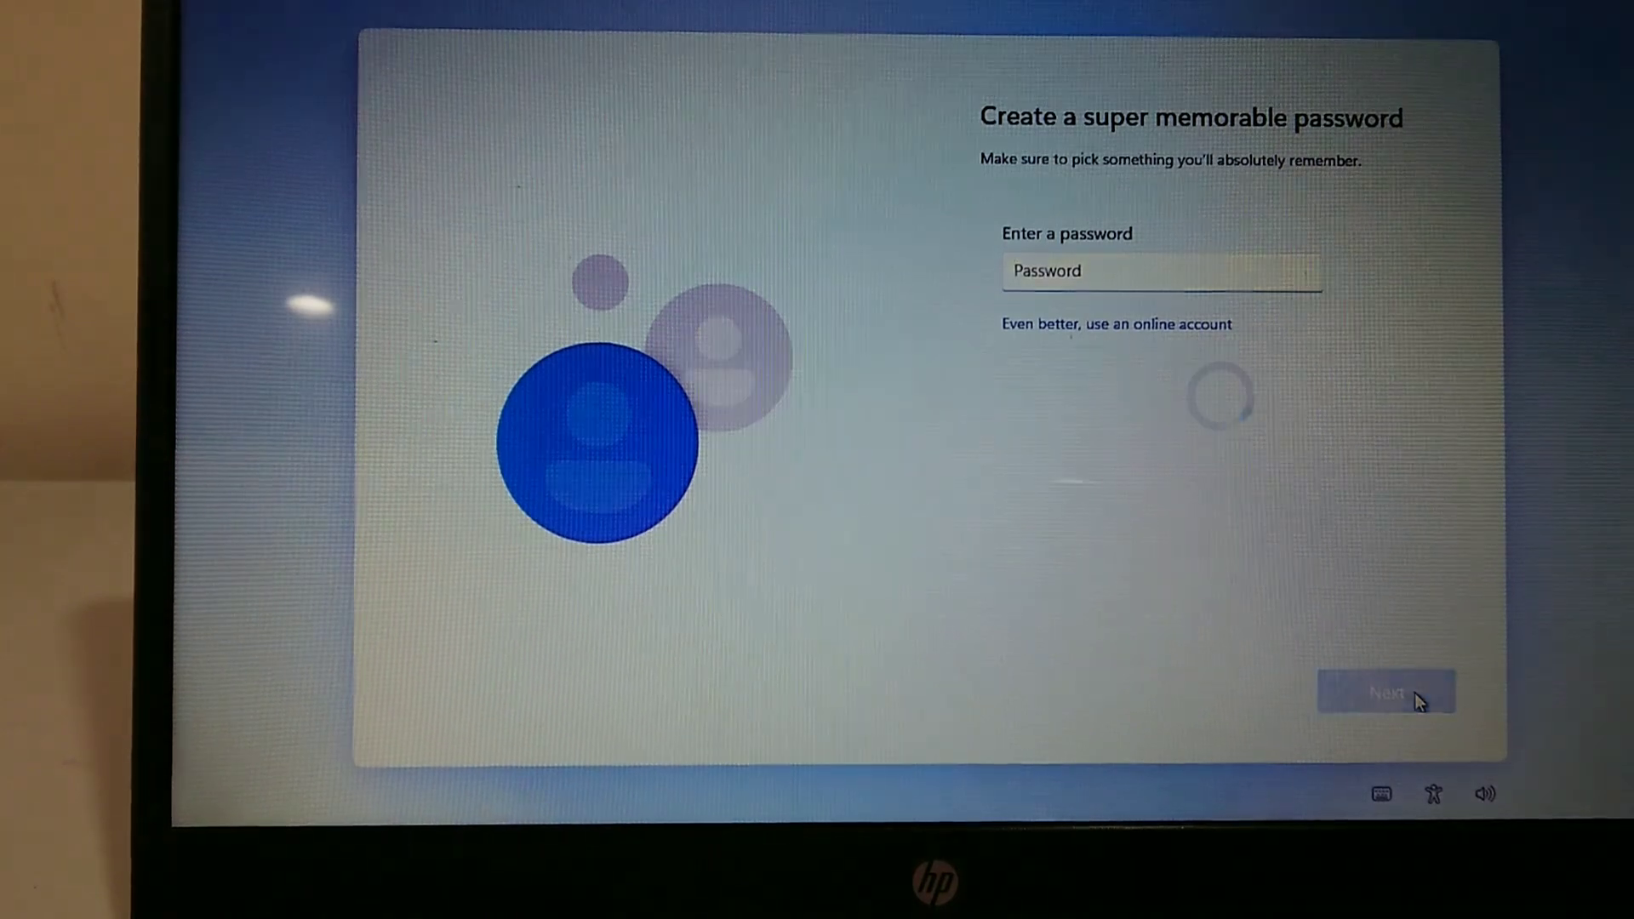
click(1386, 693)
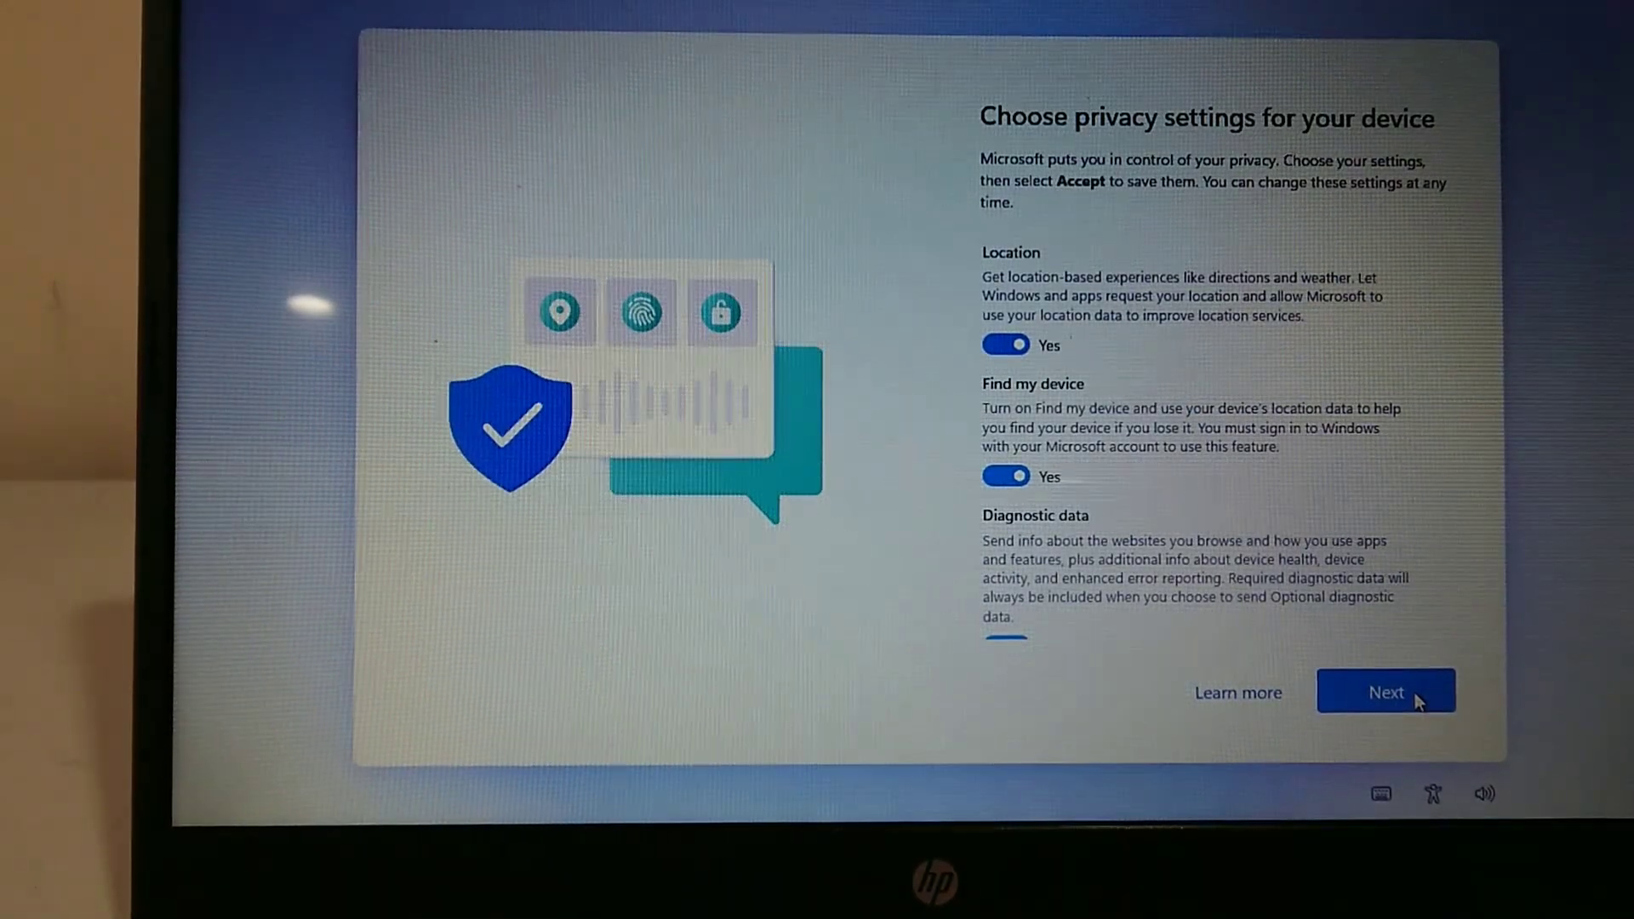
Accept the default privacy settings and skip HP Register and Protect
click(1385, 691)
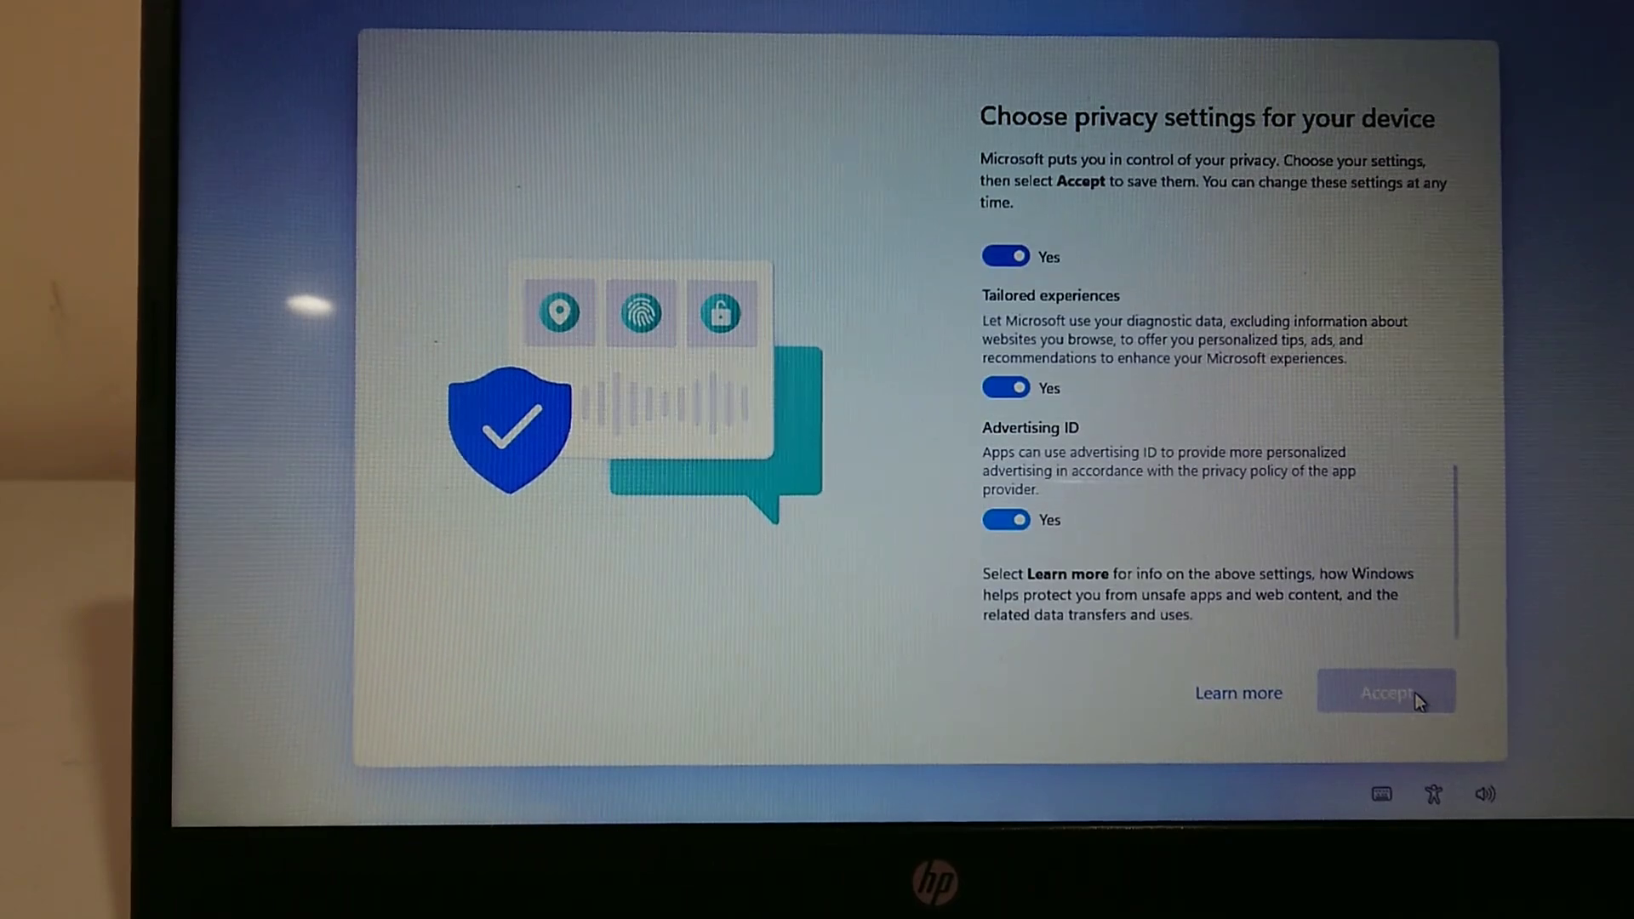
click(1386, 693)
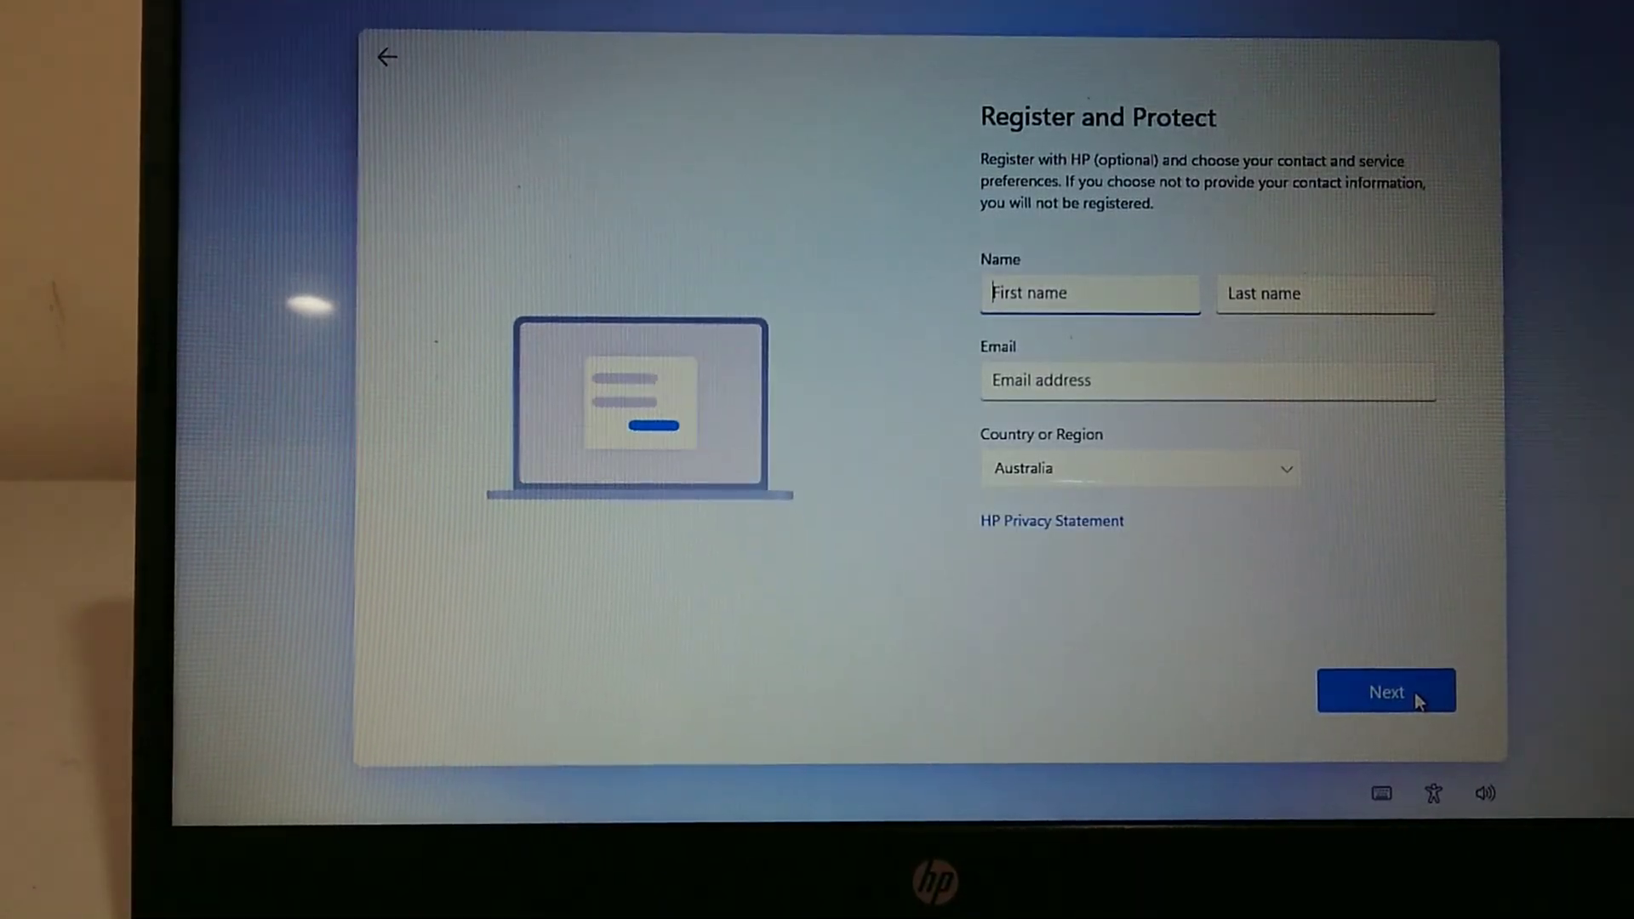
click(1385, 691)
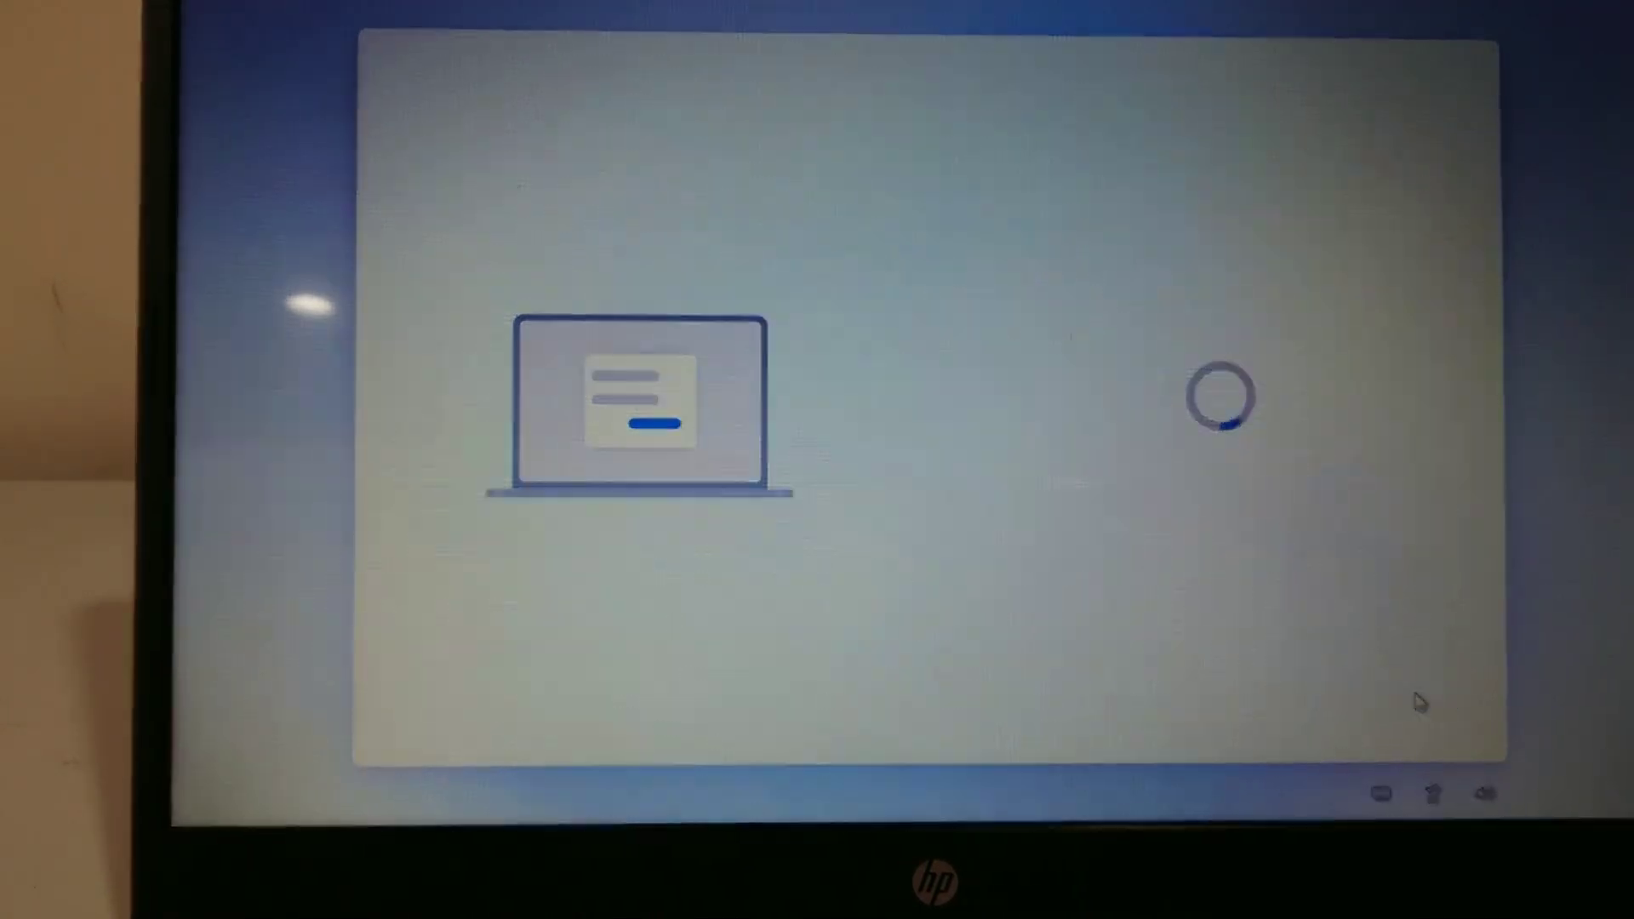